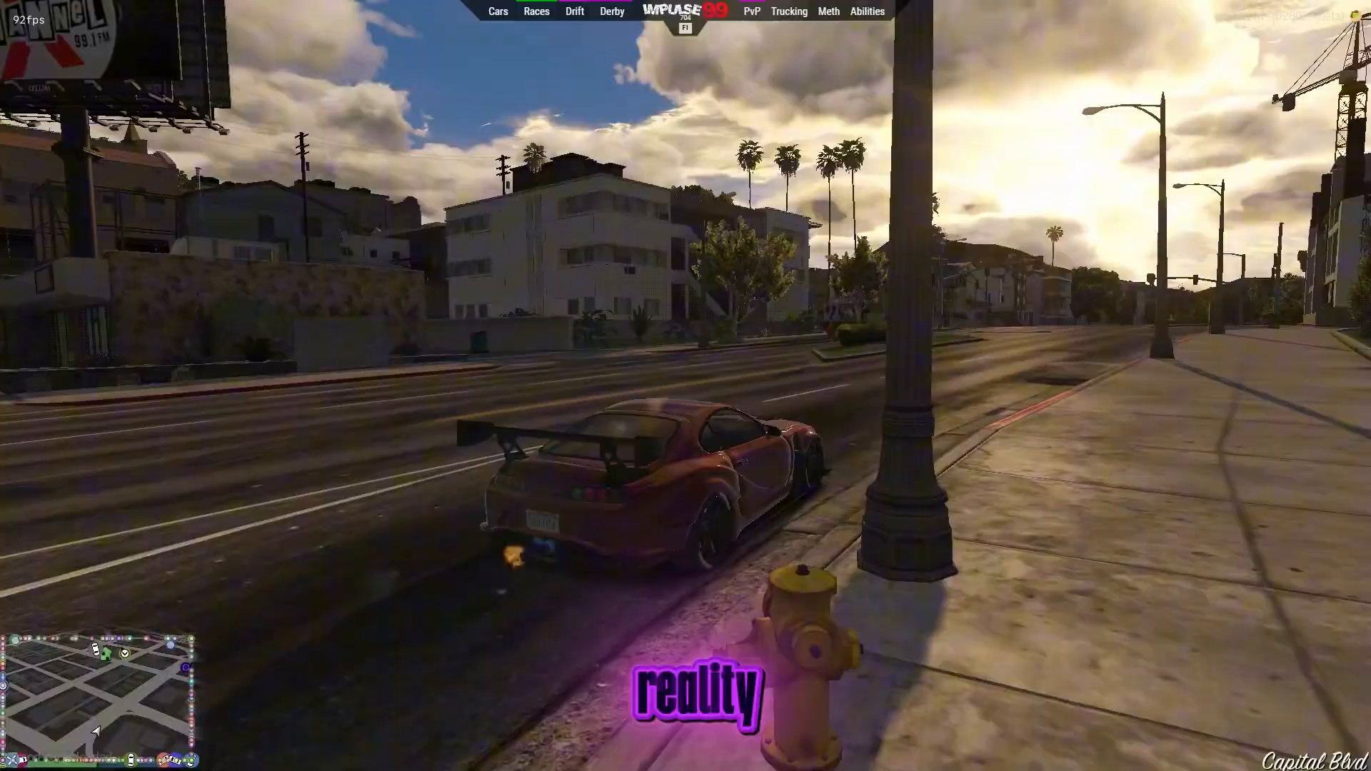
- Search Google for 'bottleneck calculator' and open the pc-builds.com Bottleneck Calculator
{"action": "key", "text": "w"}
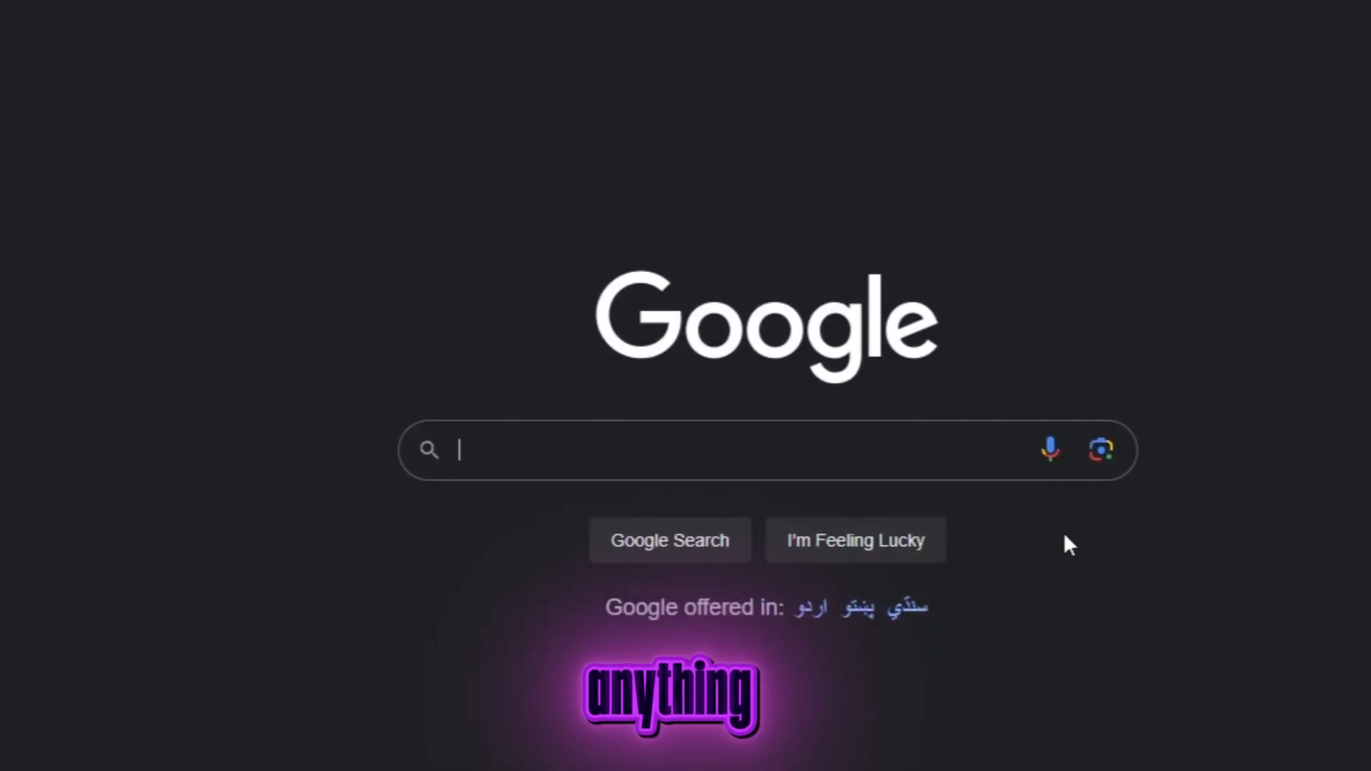
{"action": "type", "text": "bo"}
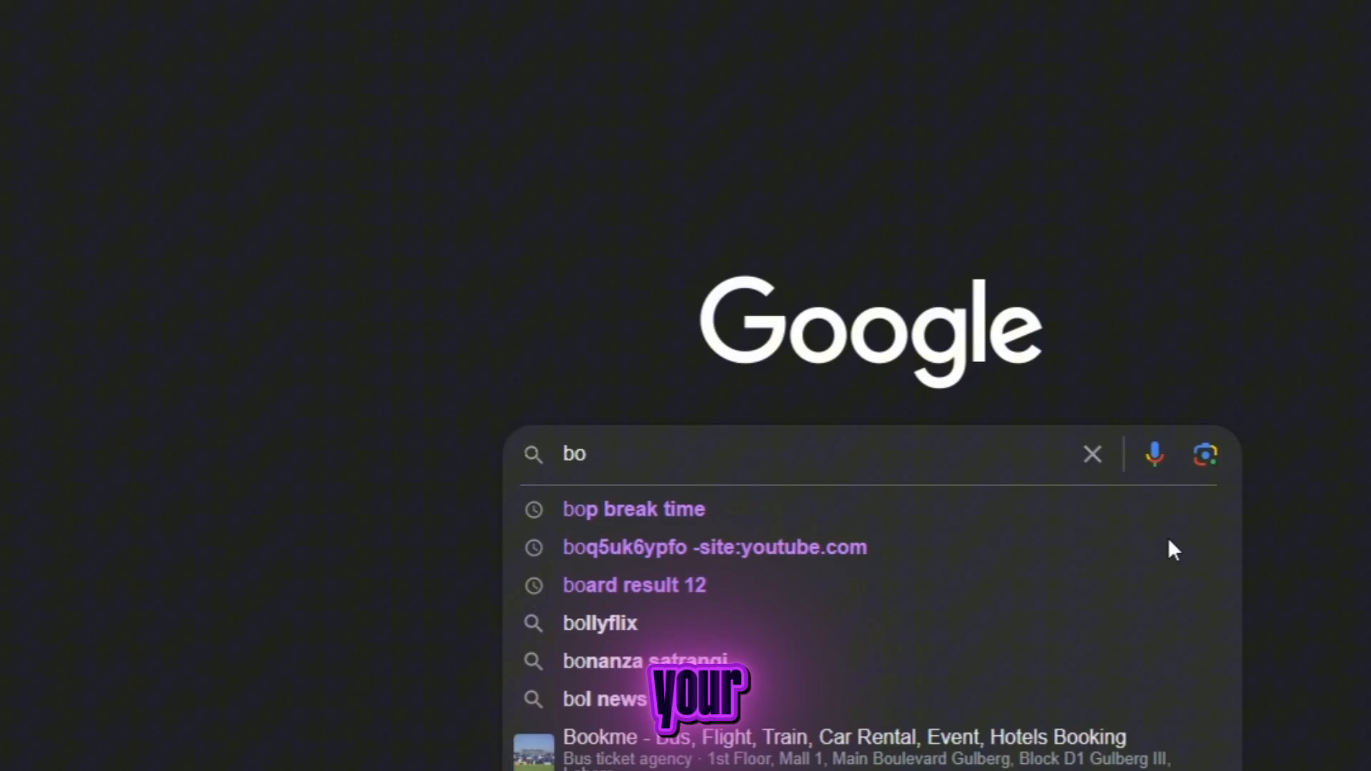
{"action": "type", "text": "ttle"}
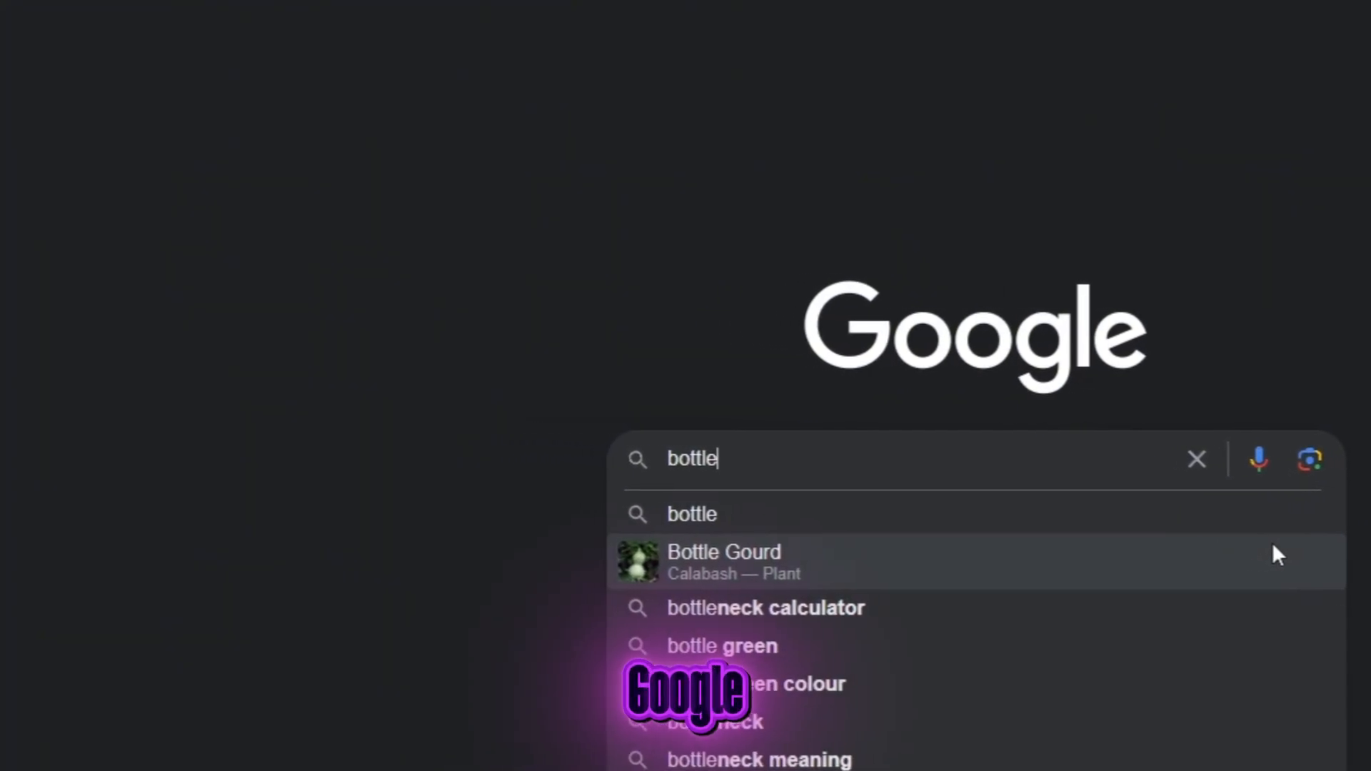
{"action": "type", "text": "neck"}
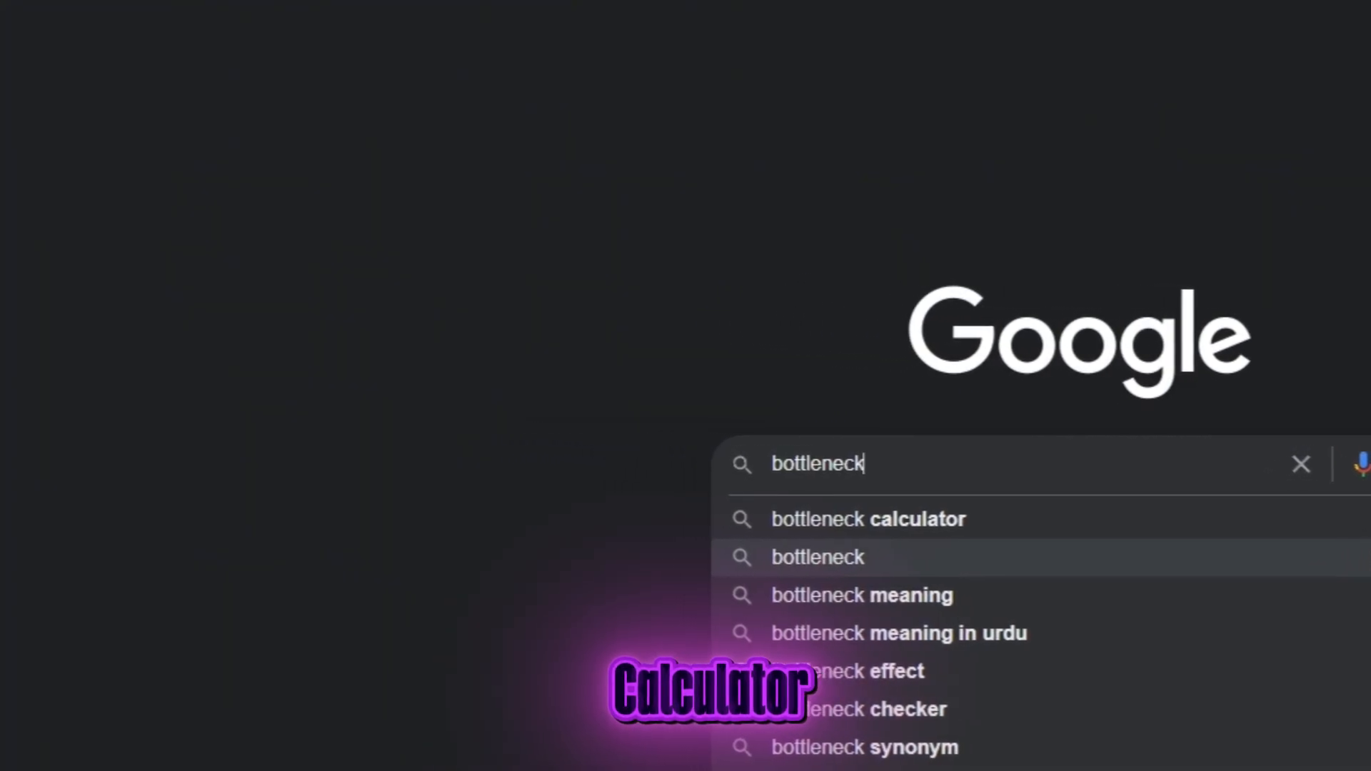
{"action": "left_click", "coordinate": [867, 518]}
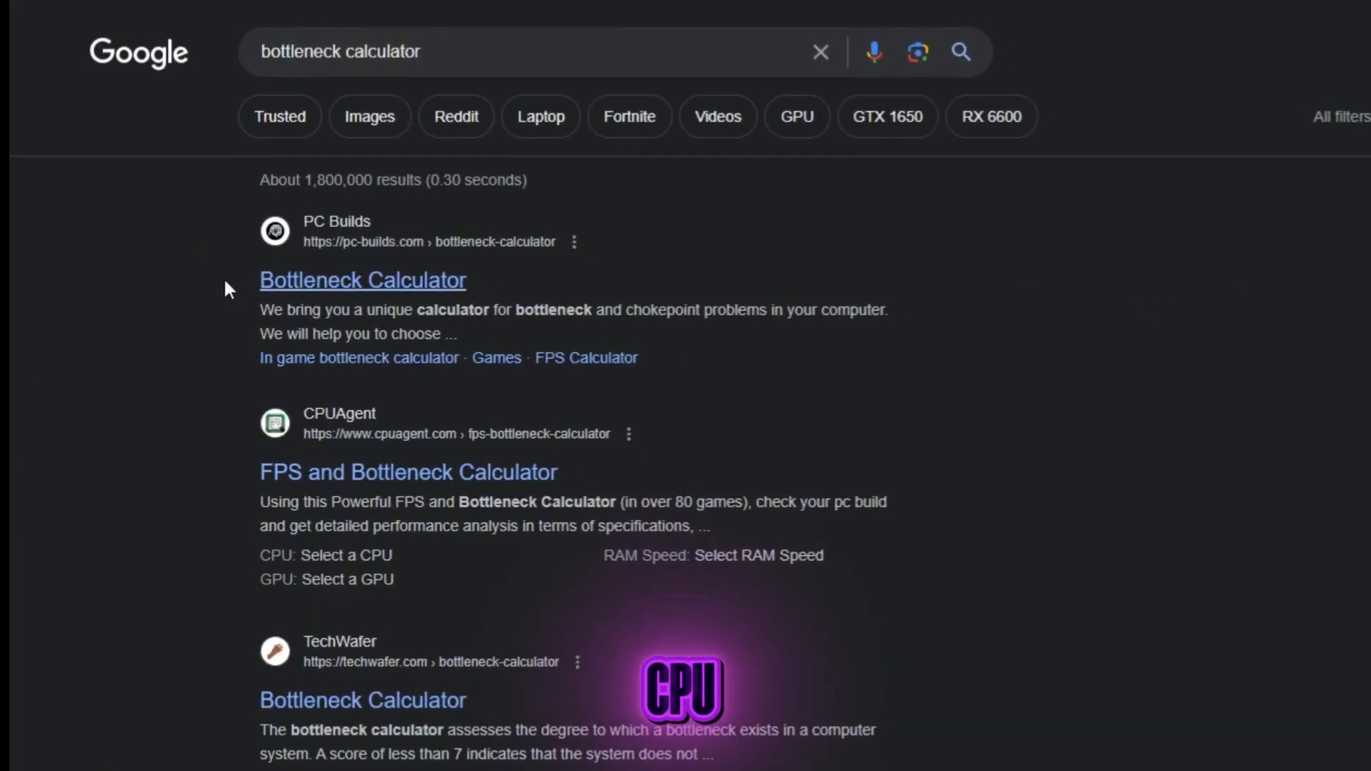
{"action": "left_click", "coordinate": [362, 280]}
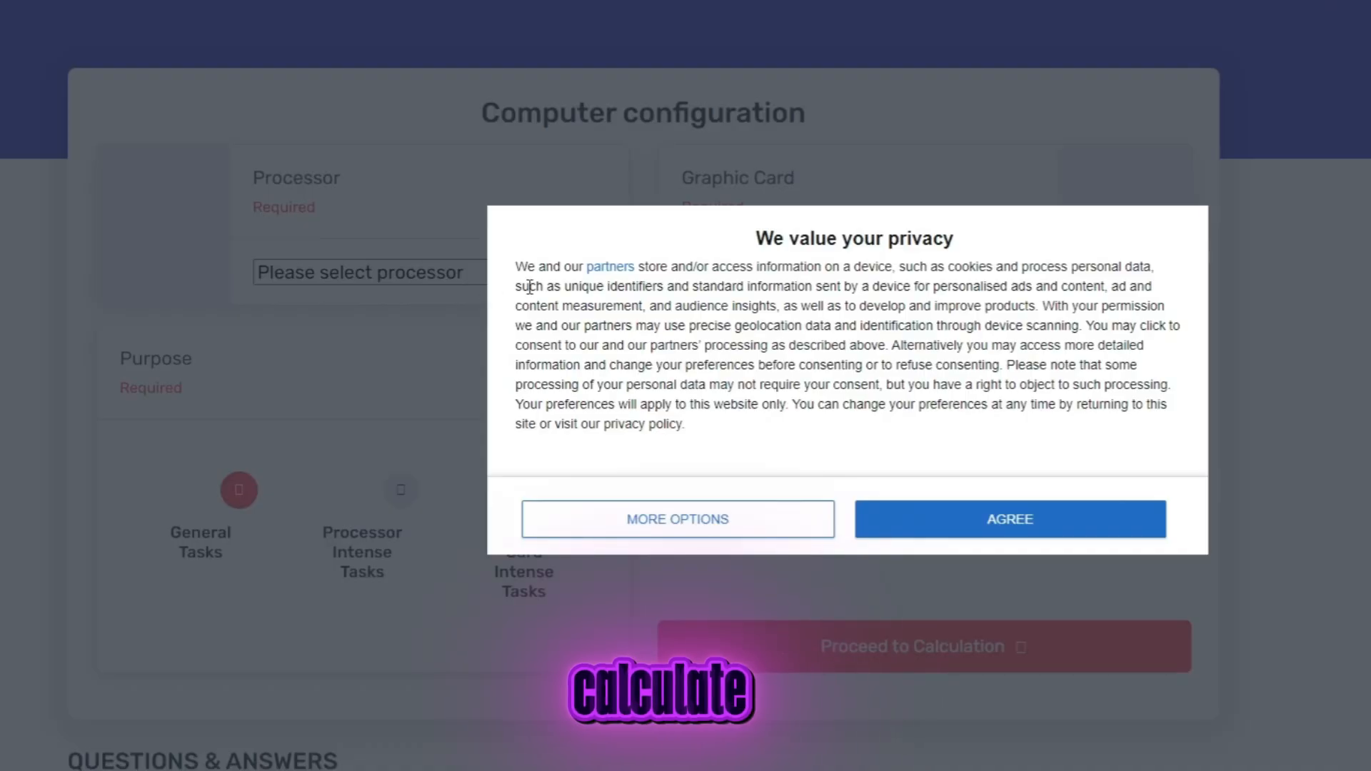
- Accept the site consent and choose the GTX 1660 SUPER graphics card
{"action": "left_click", "coordinate": [1008, 518]}
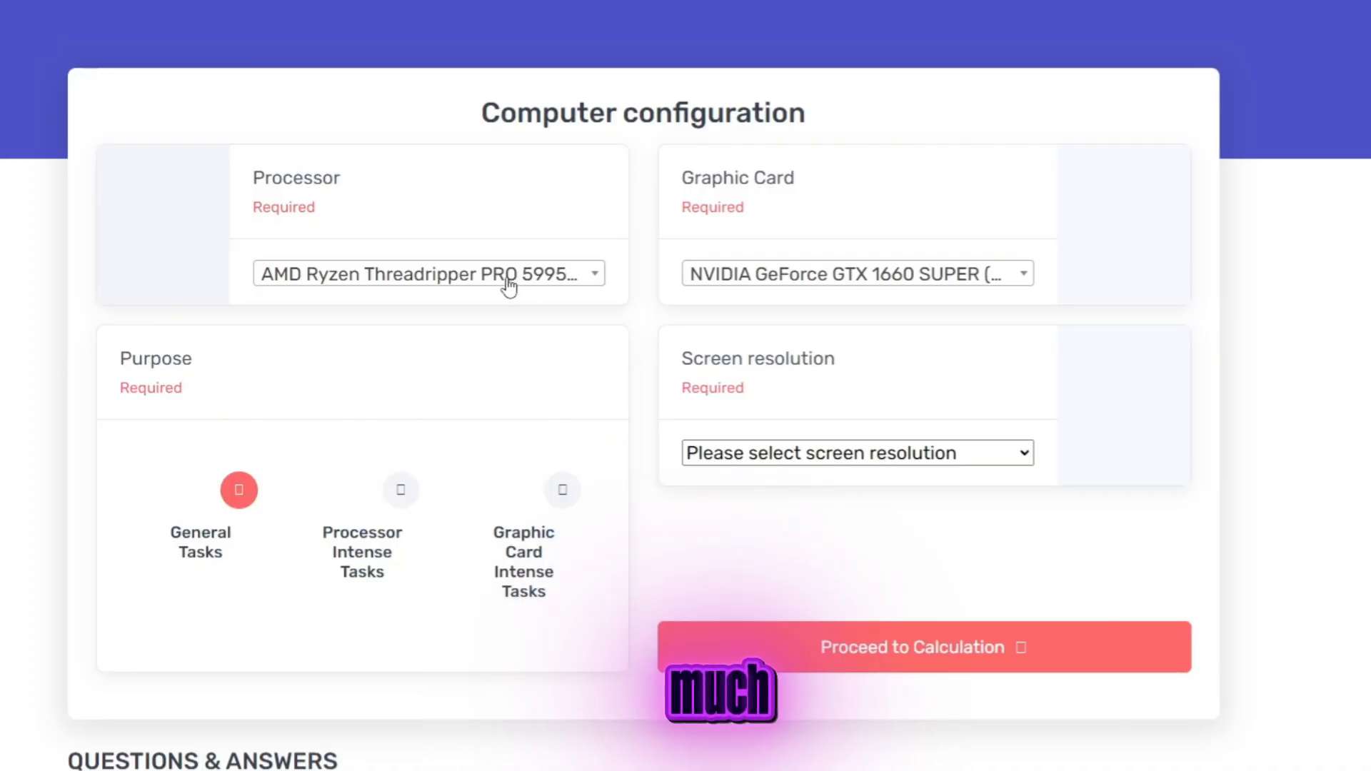
{"action": "left_click", "coordinate": [856, 273]}
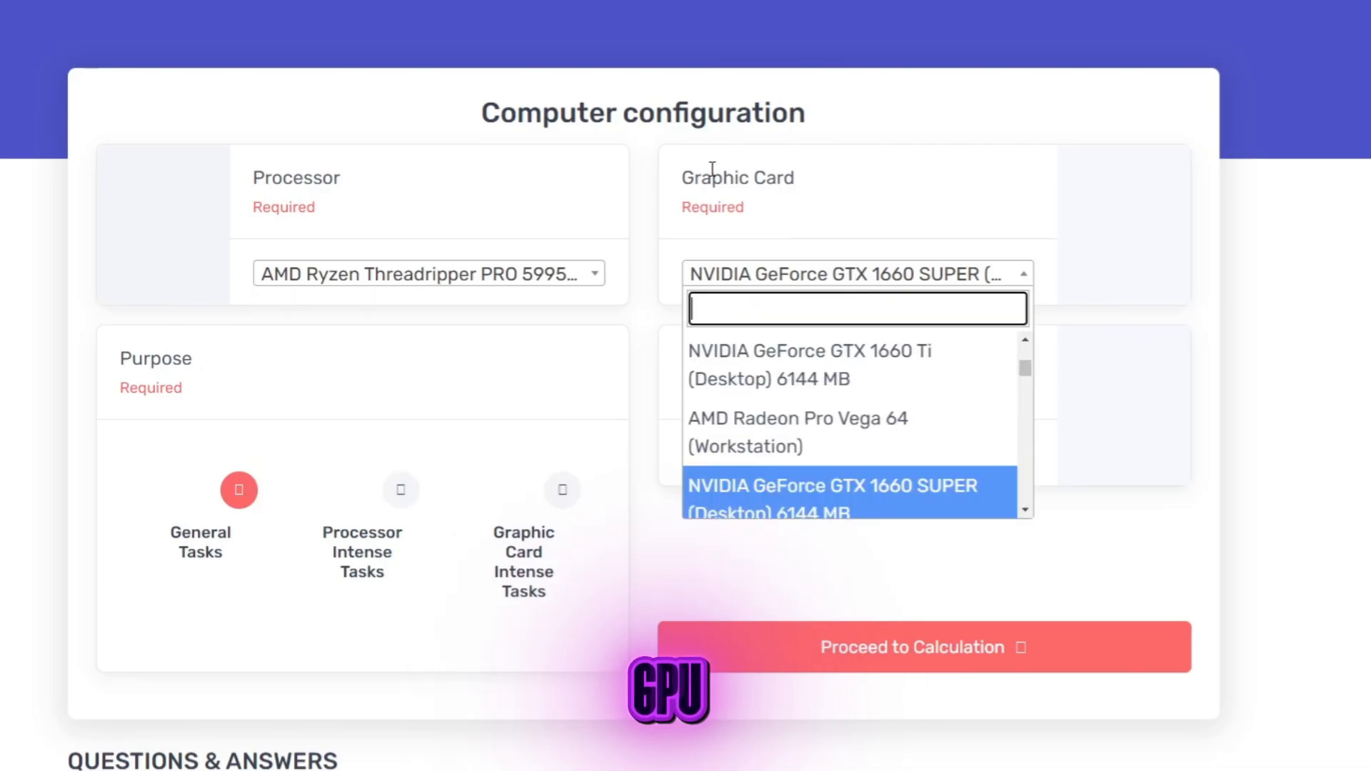
{"action": "left_click", "coordinate": [828, 494]}
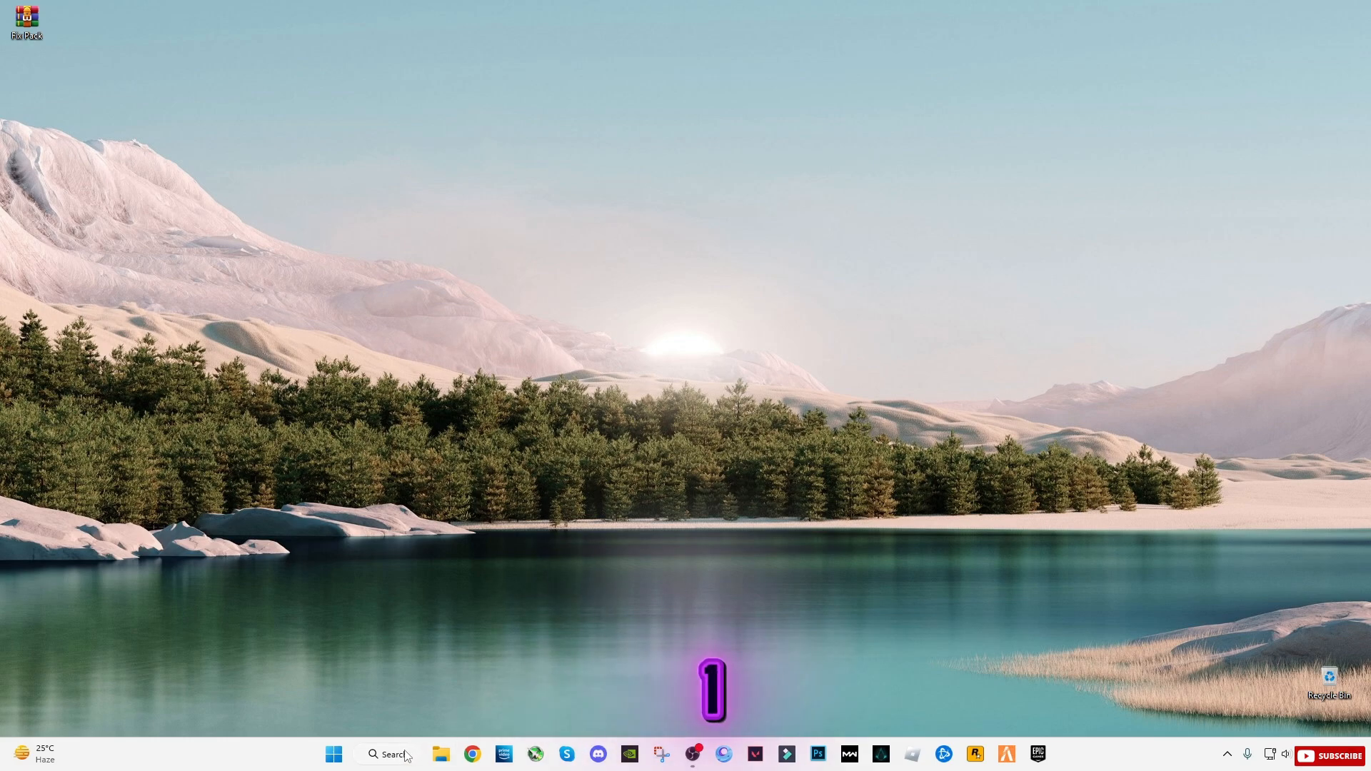
- Open %temp% through Run and delete its files, skipping any in use
{"action": "left_click", "coordinate": [387, 754]}
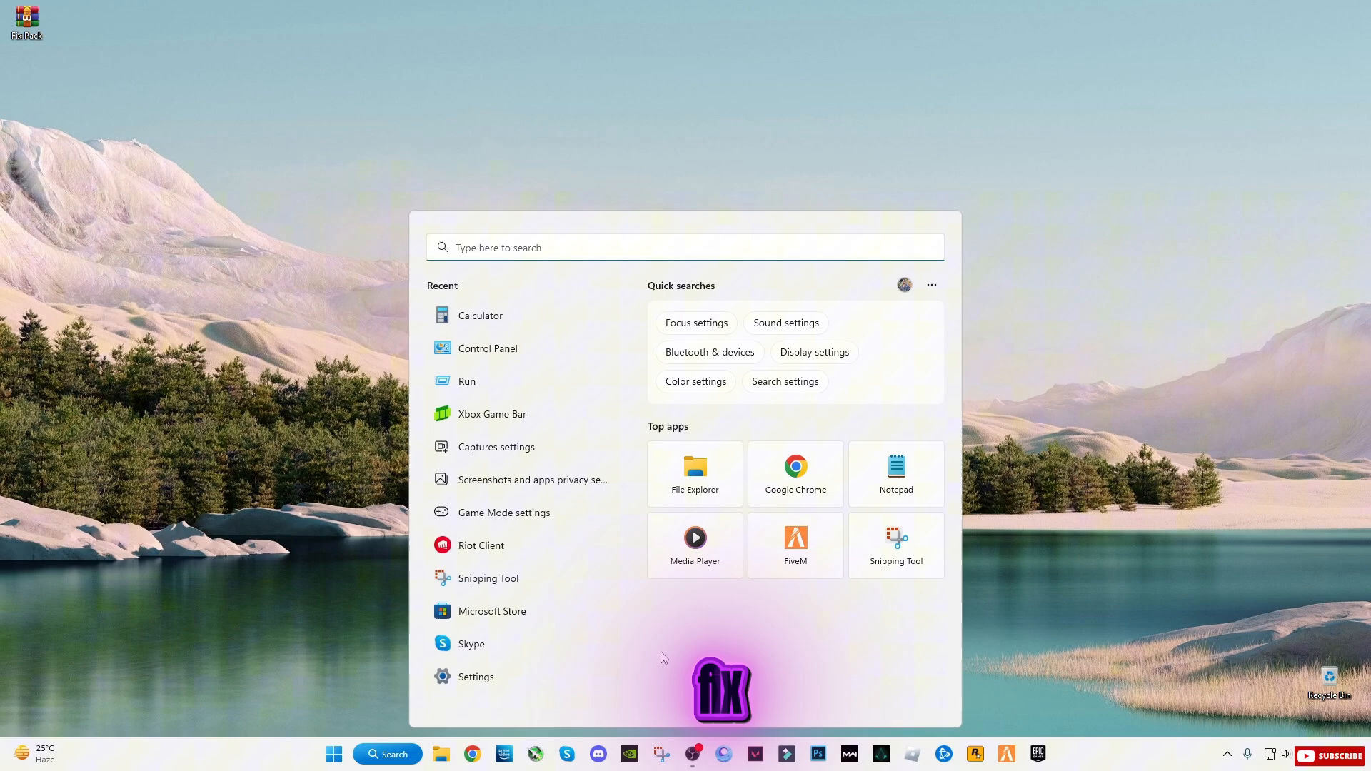
{"action": "type", "text": "run"}
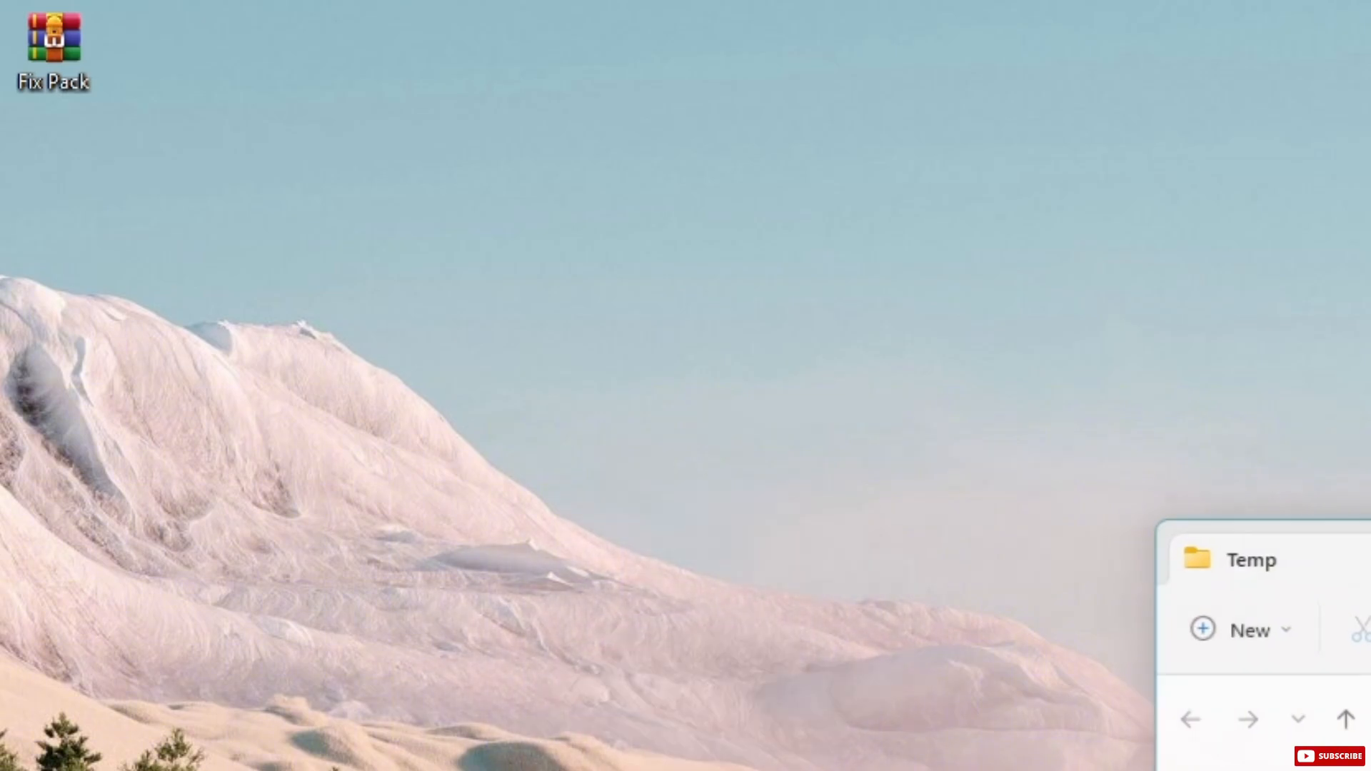
{"action": "type", "text": "r"}
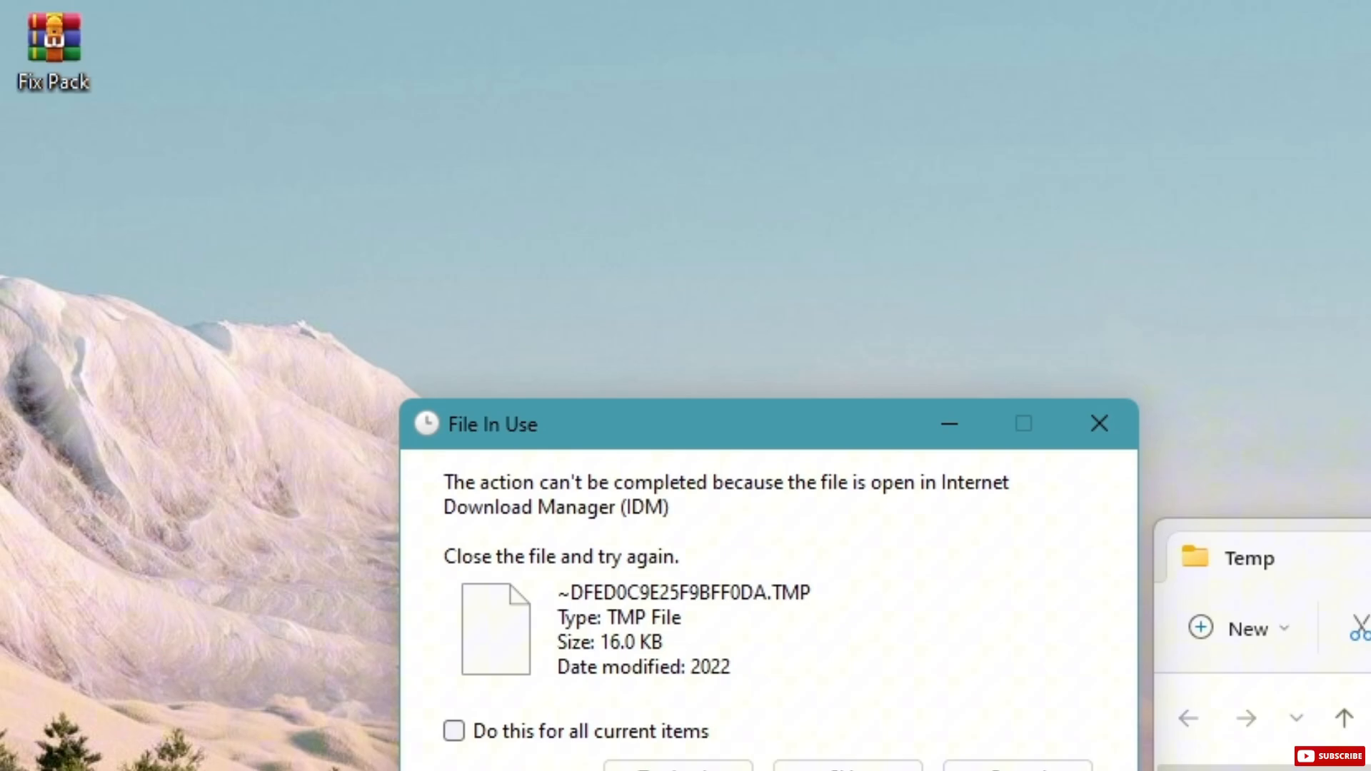
{"action": "left_click", "coordinate": [454, 731]}
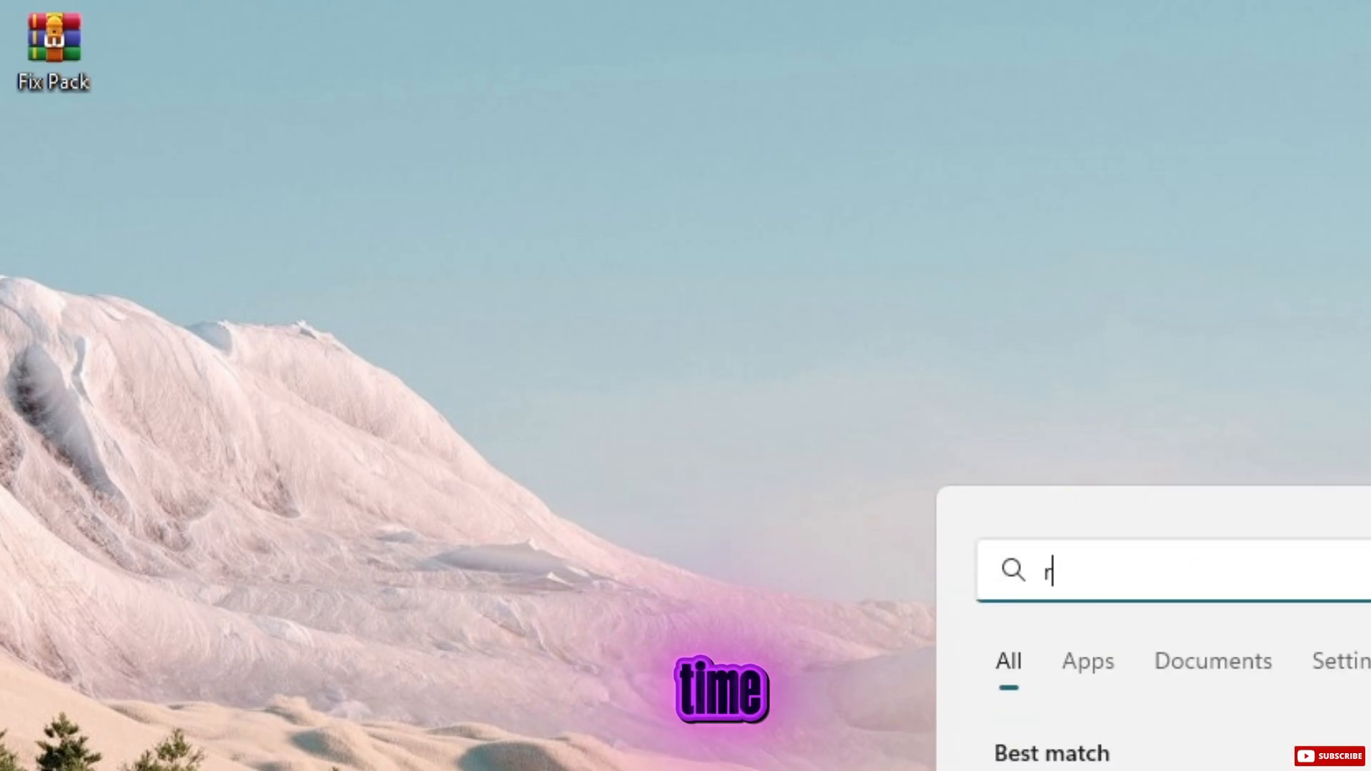
{"action": "key", "text": "Escape"}
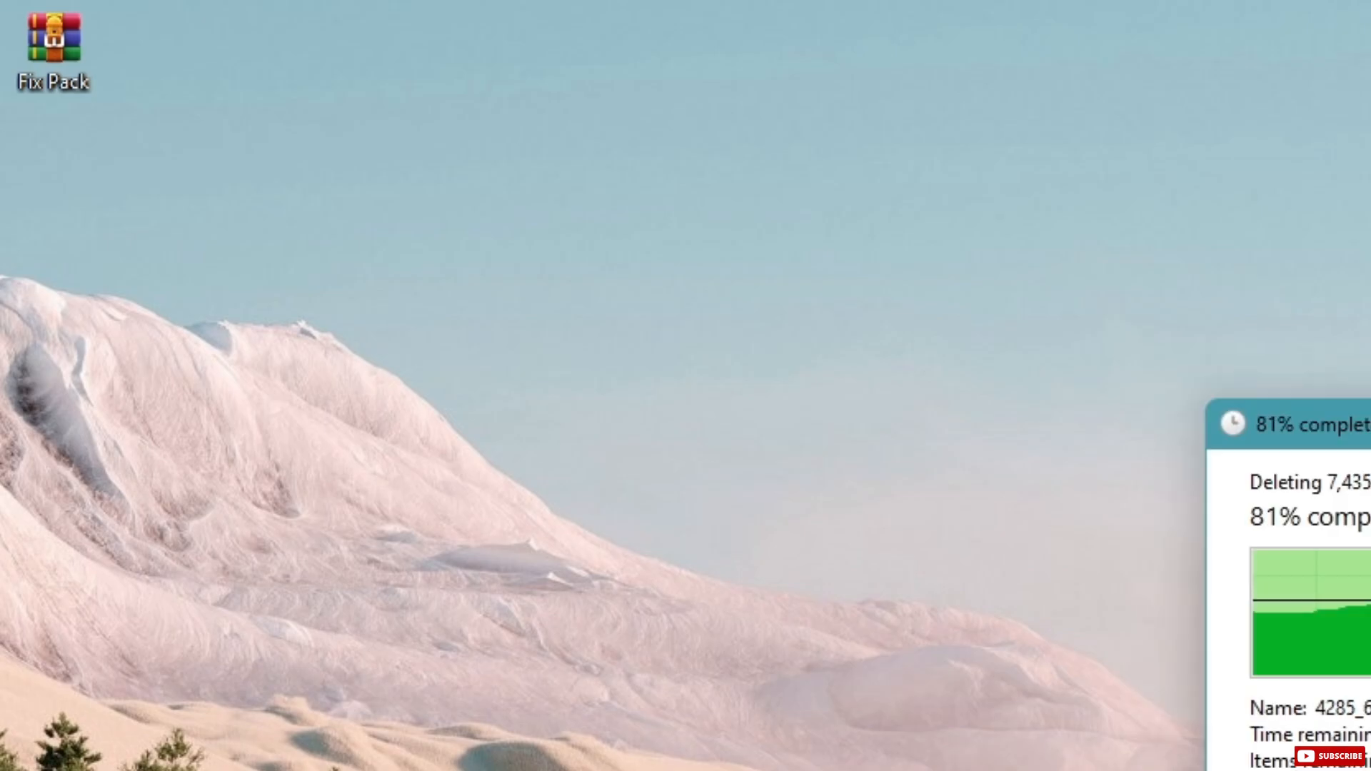
{"action": "mouse_move", "coordinate": [52, 48]}
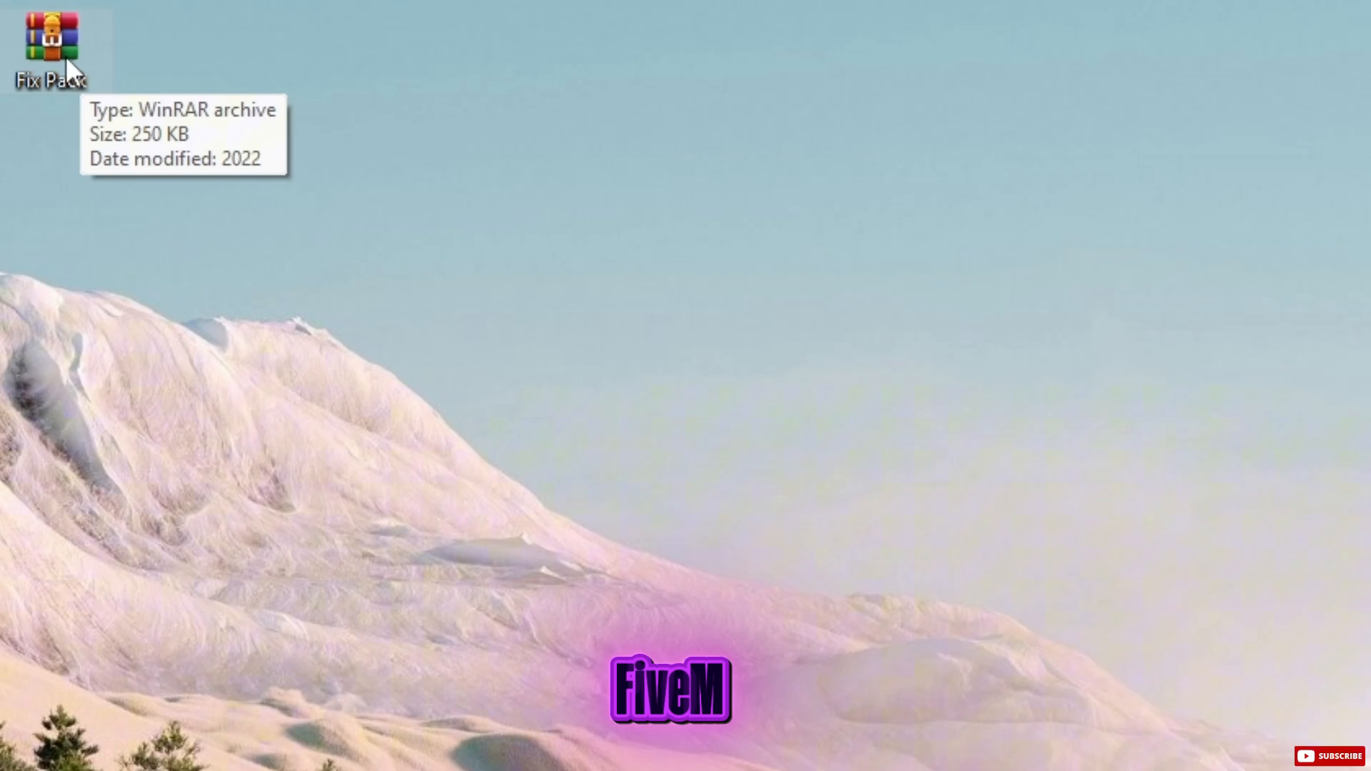
{"action": "mouse_move", "coordinate": [172, 207]}
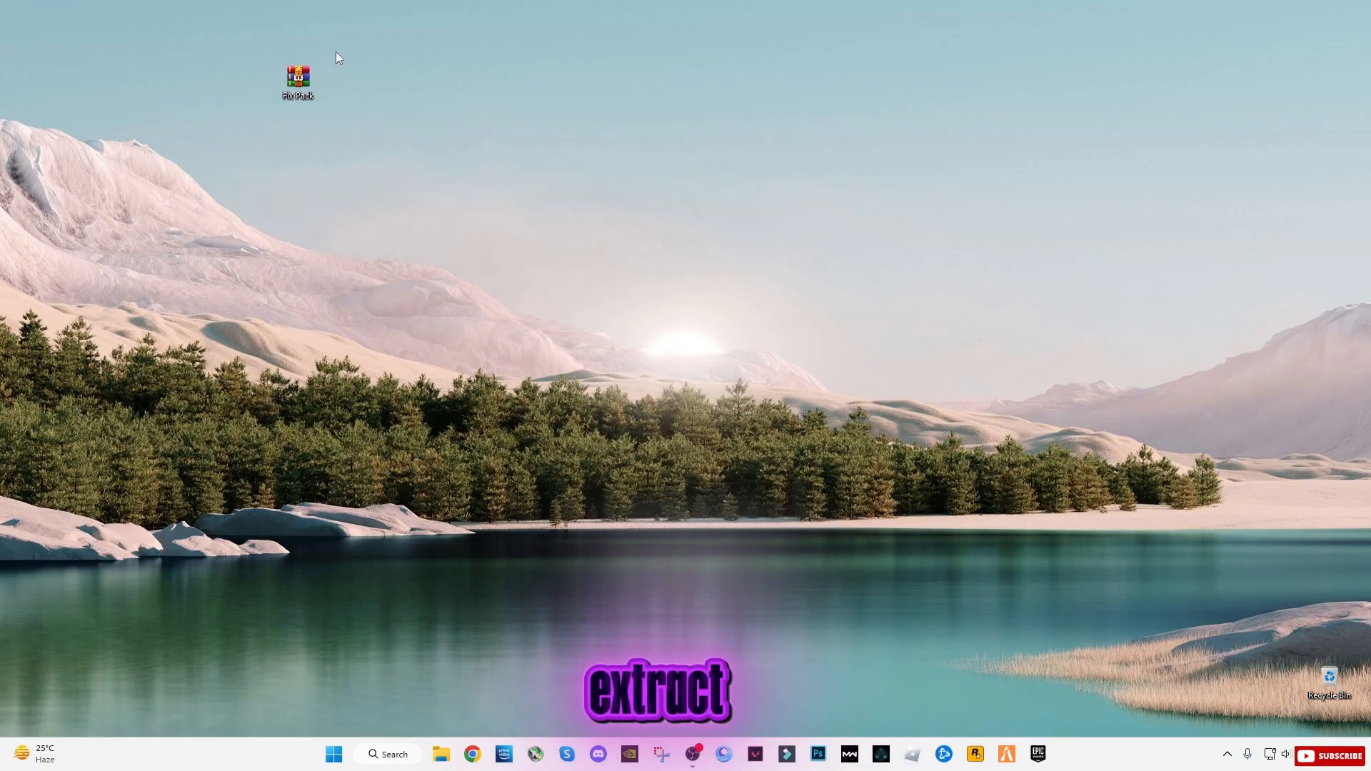
- Extract Fix Pack.rar here and view the DirectX Installer folder inside
{"action": "right_click", "coordinate": [297, 79]}
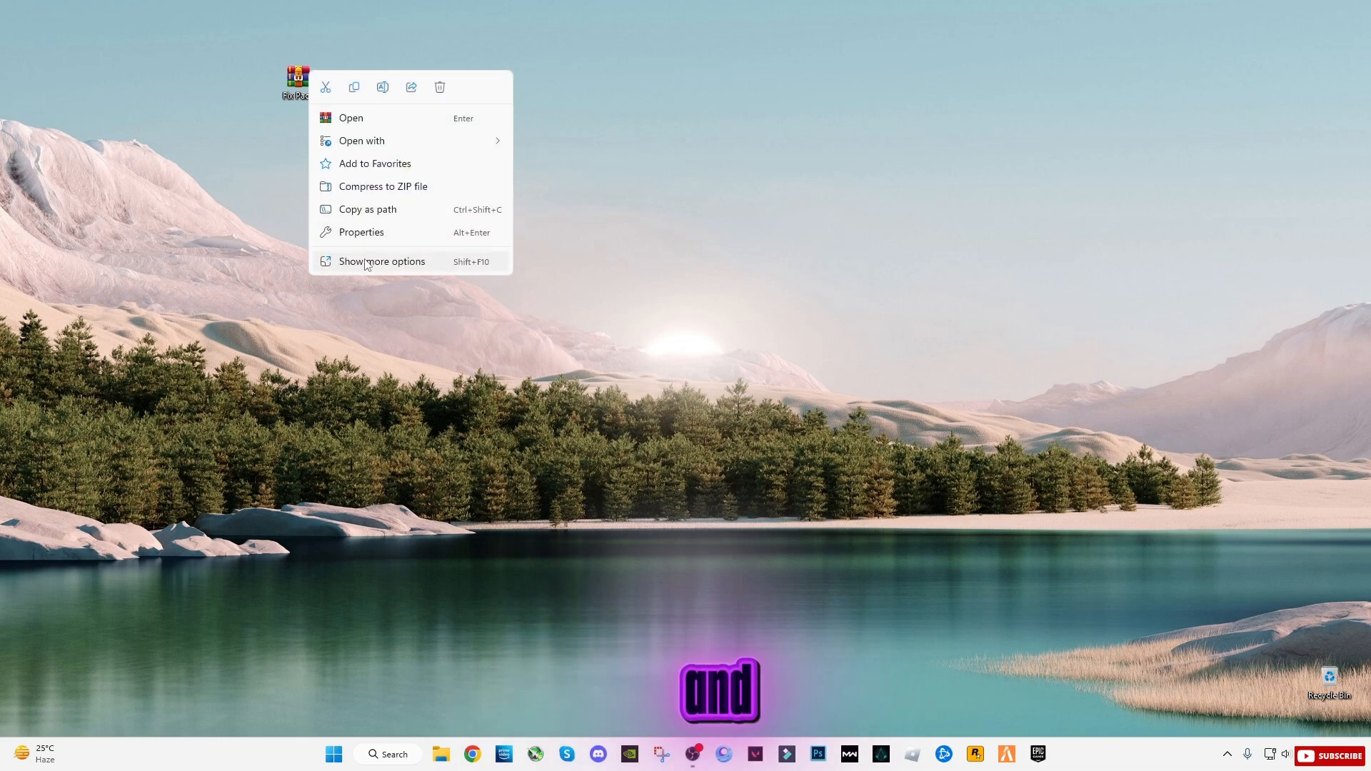
{"action": "left_click", "coordinate": [382, 262]}
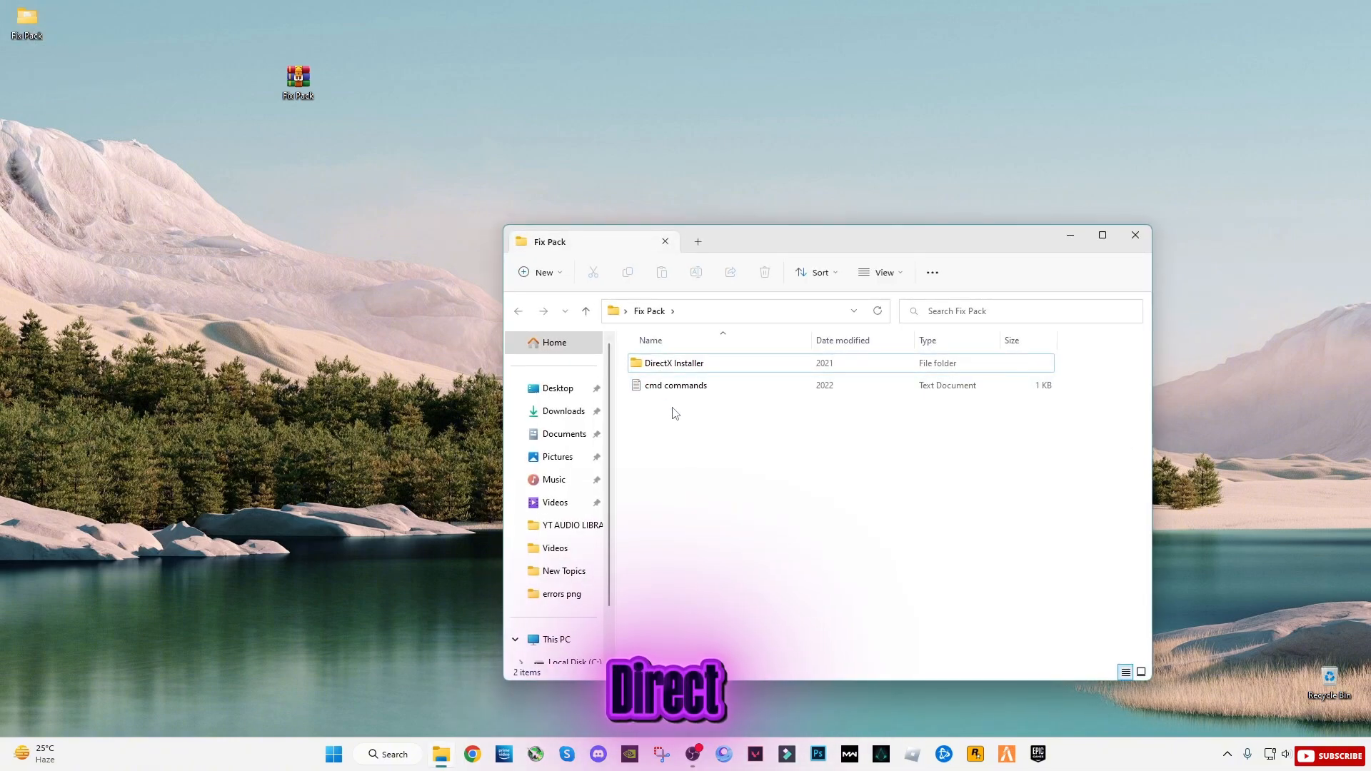
{"action": "left_click", "coordinate": [673, 363]}
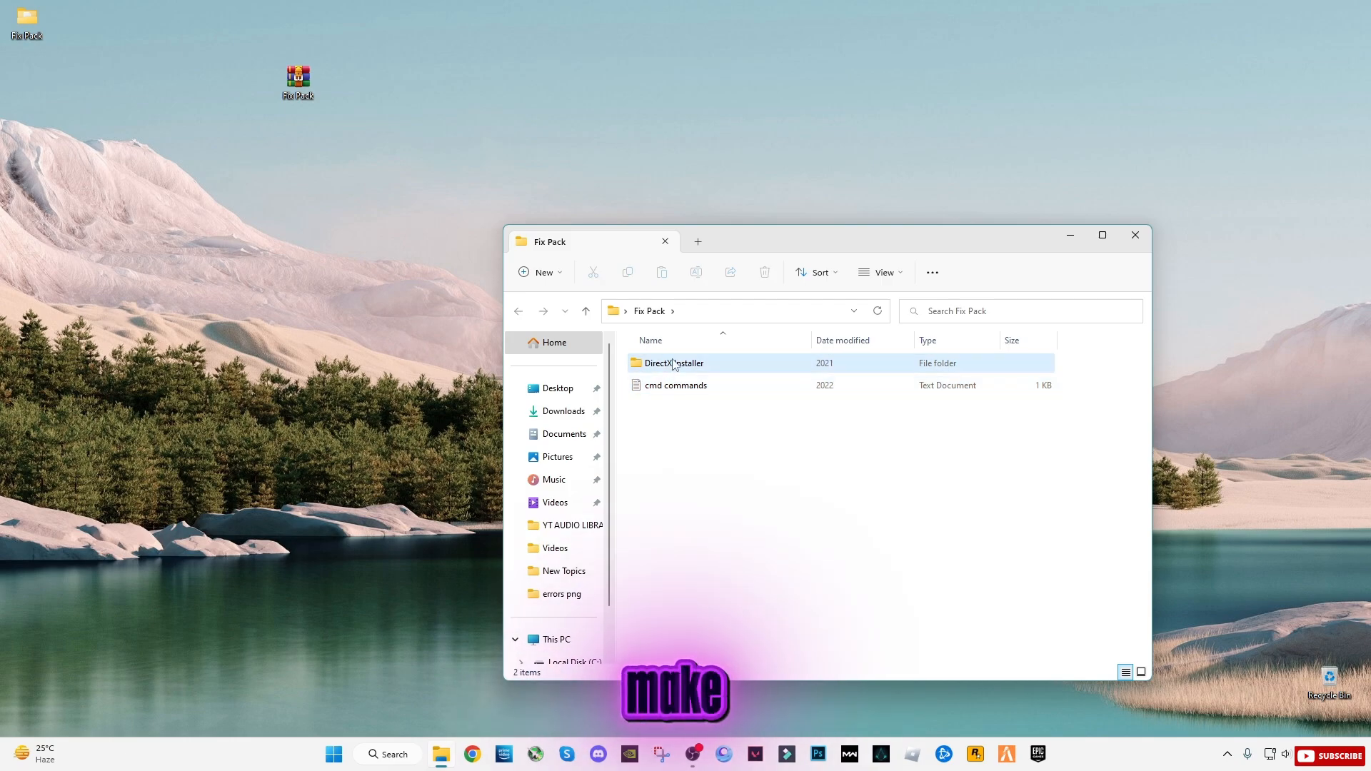
- Run dxwebsetup, accept the license, decline the Bing Bar, and finish setup
{"action": "double_click", "coordinate": [674, 362]}
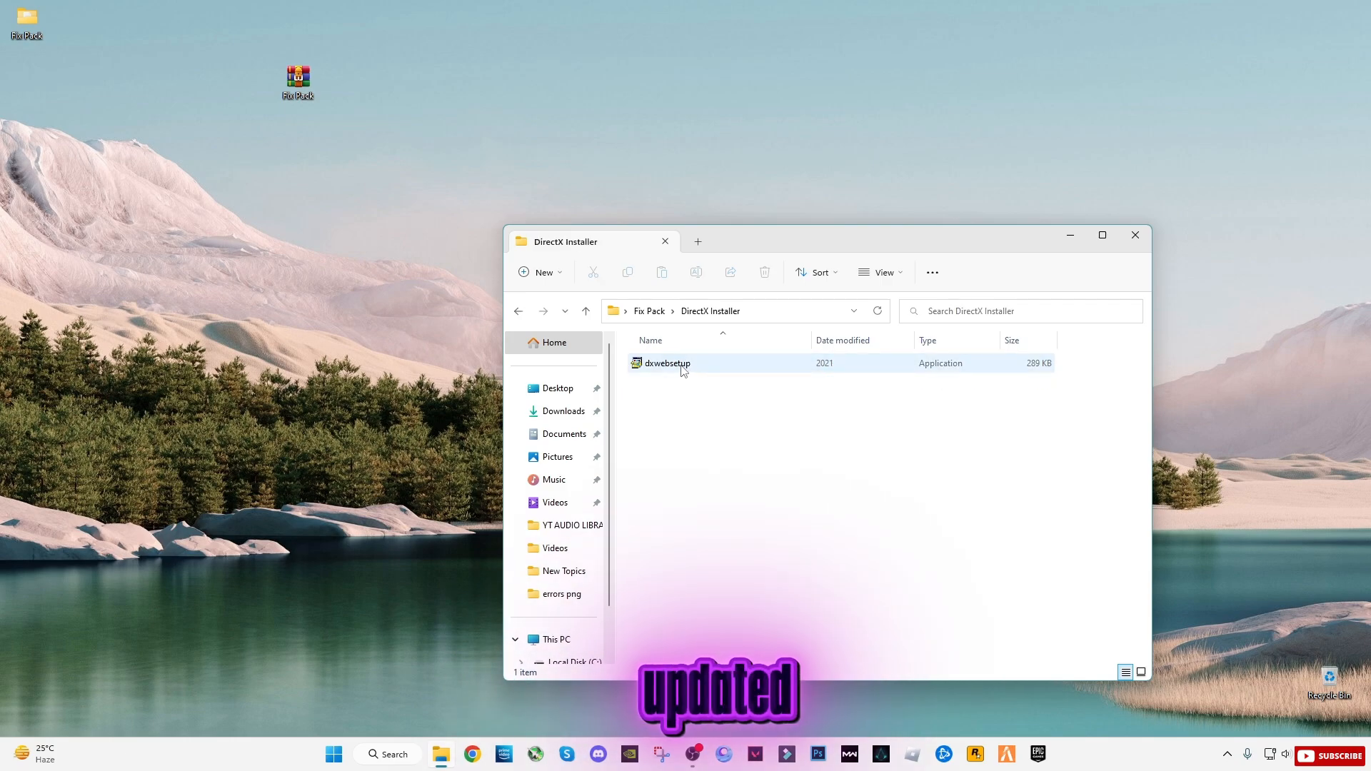
{"action": "double_click", "coordinate": [664, 362]}
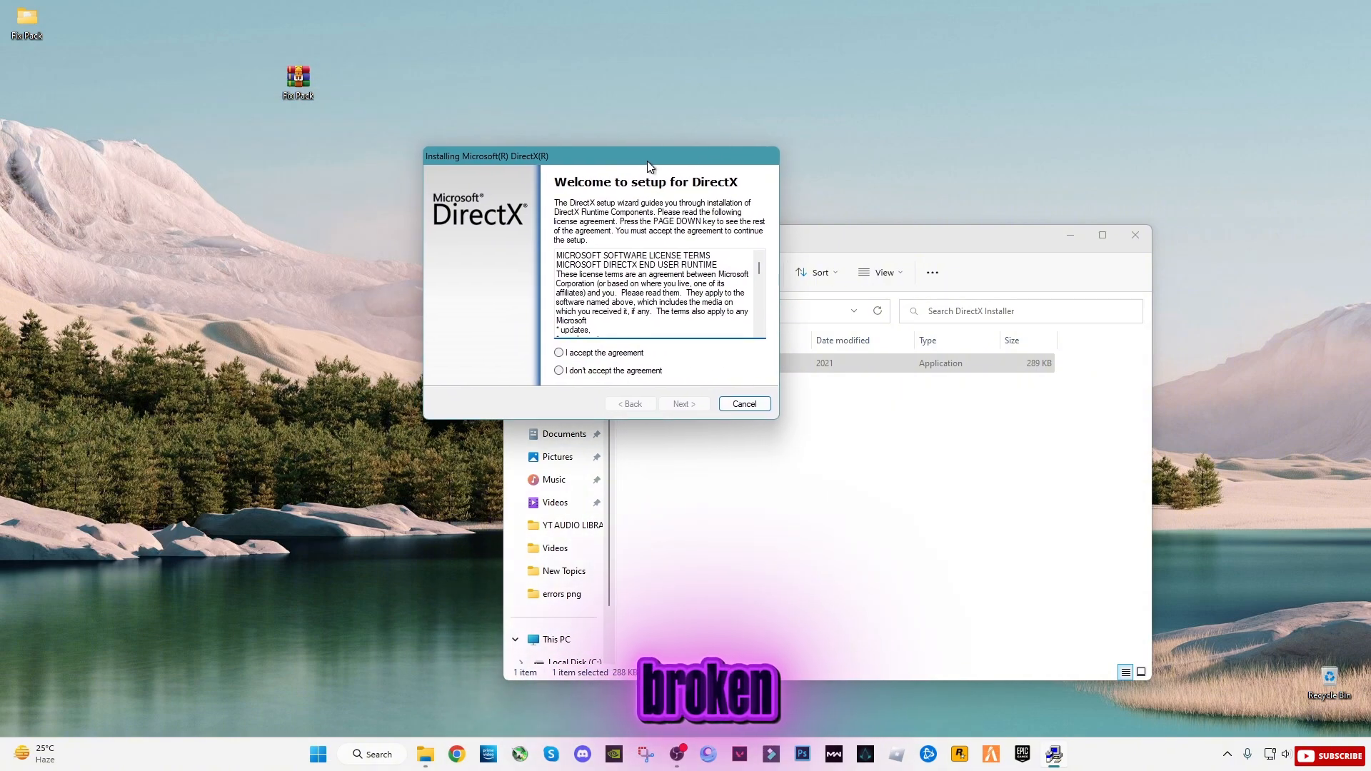
{"action": "left_click", "coordinate": [558, 352]}
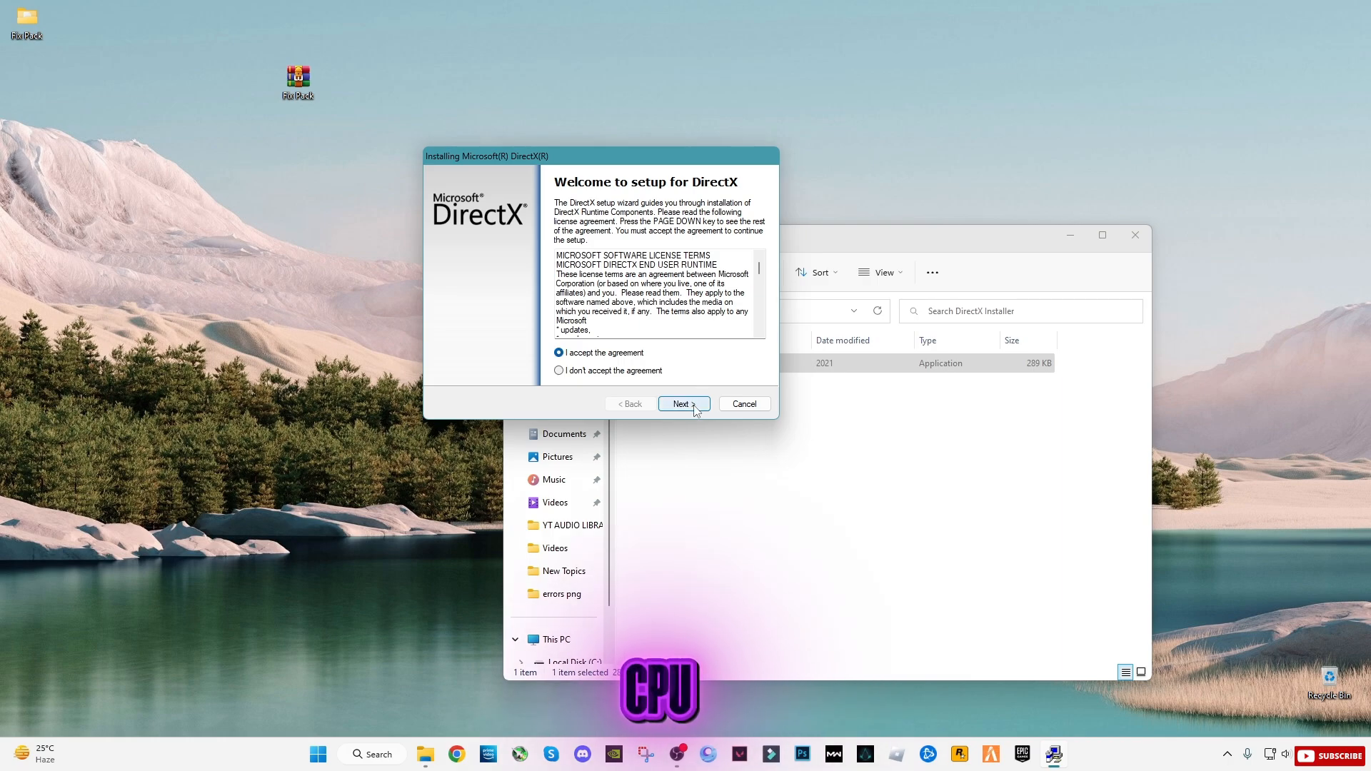
{"action": "left_click", "coordinate": [682, 402]}
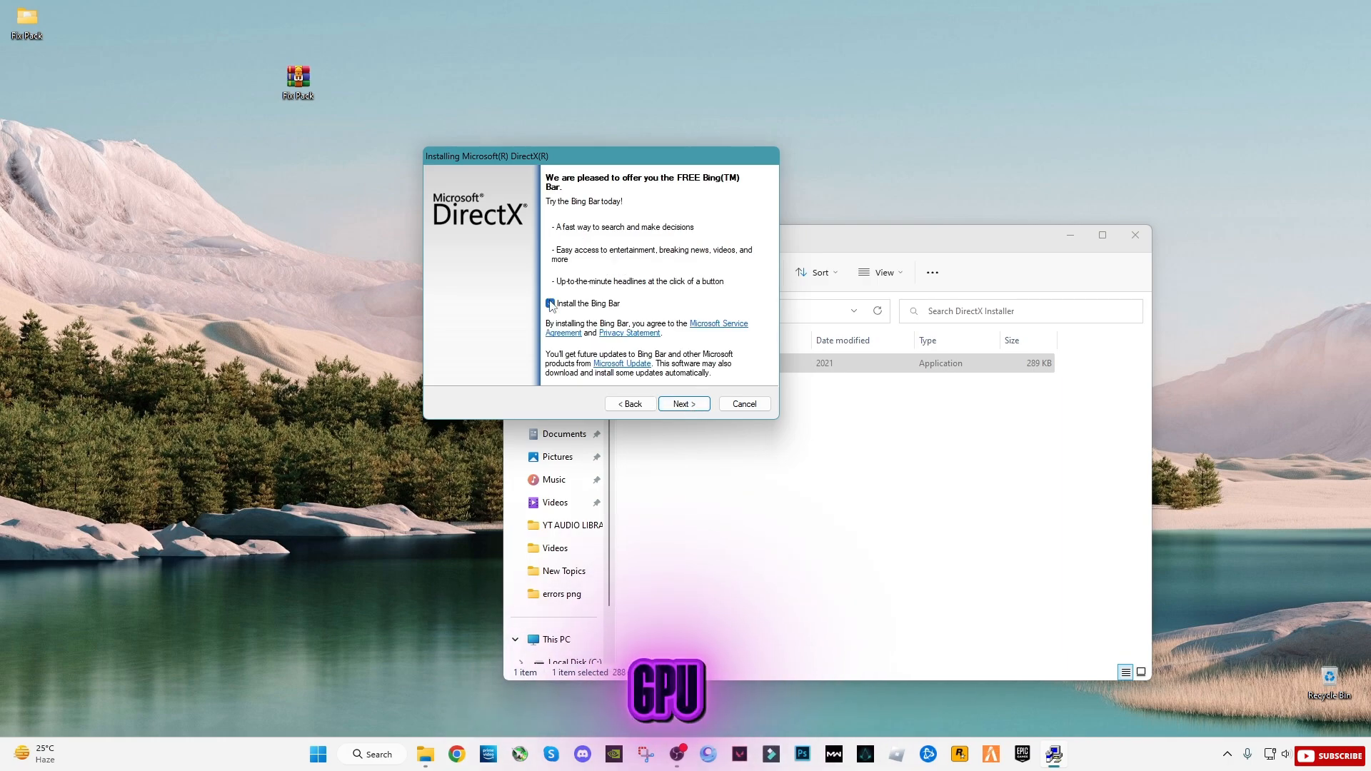
{"action": "left_click", "coordinate": [684, 403]}
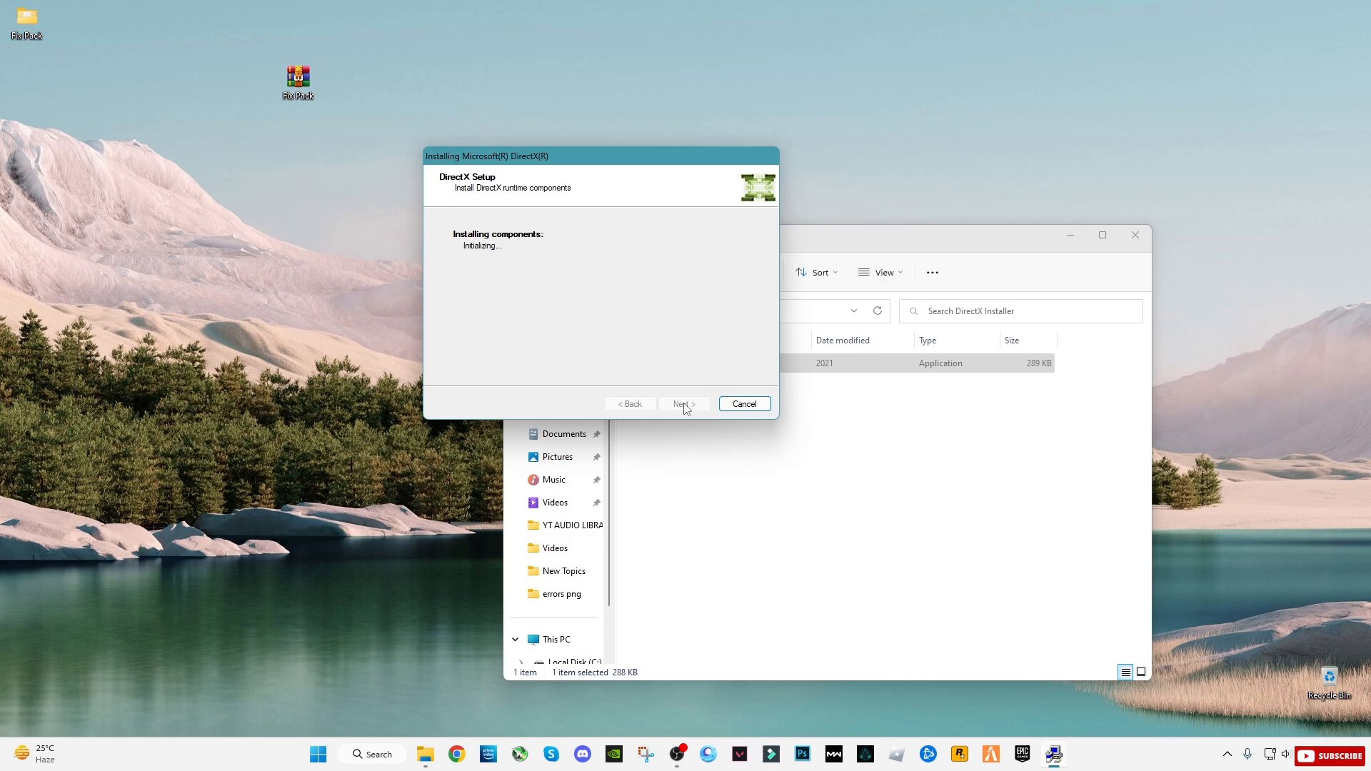
{"action": "left_click", "coordinate": [683, 402]}
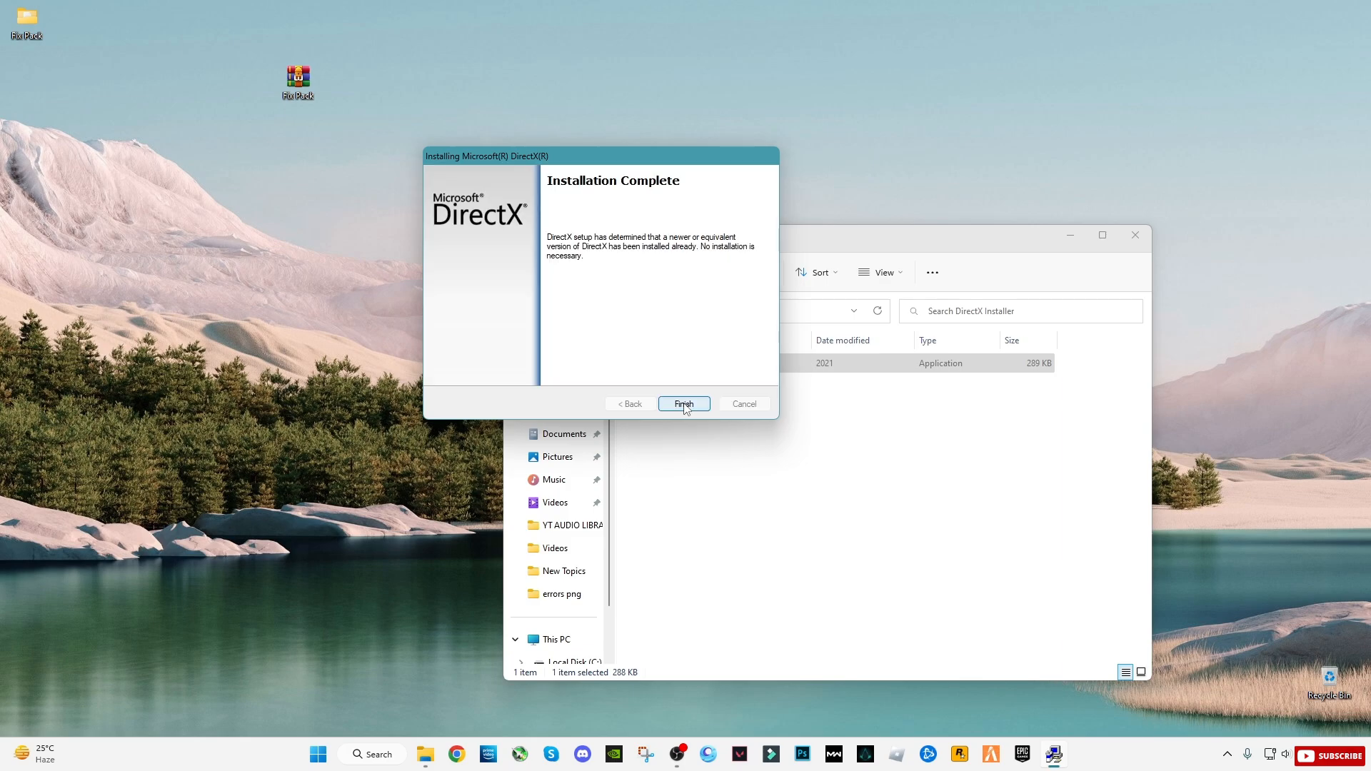
{"action": "left_click", "coordinate": [684, 404]}
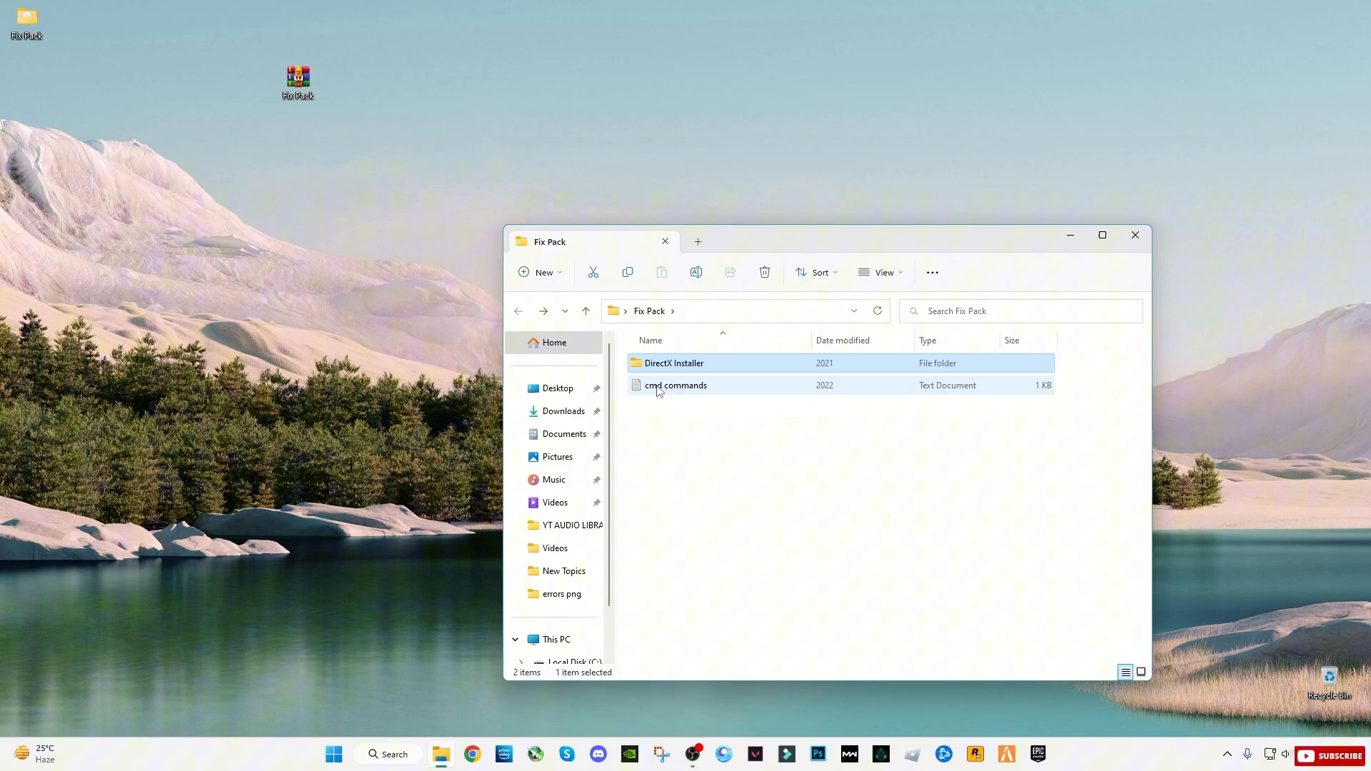
- Open the cmd commands notes and launch Command Prompt as administrator
{"action": "double_click", "coordinate": [675, 385]}
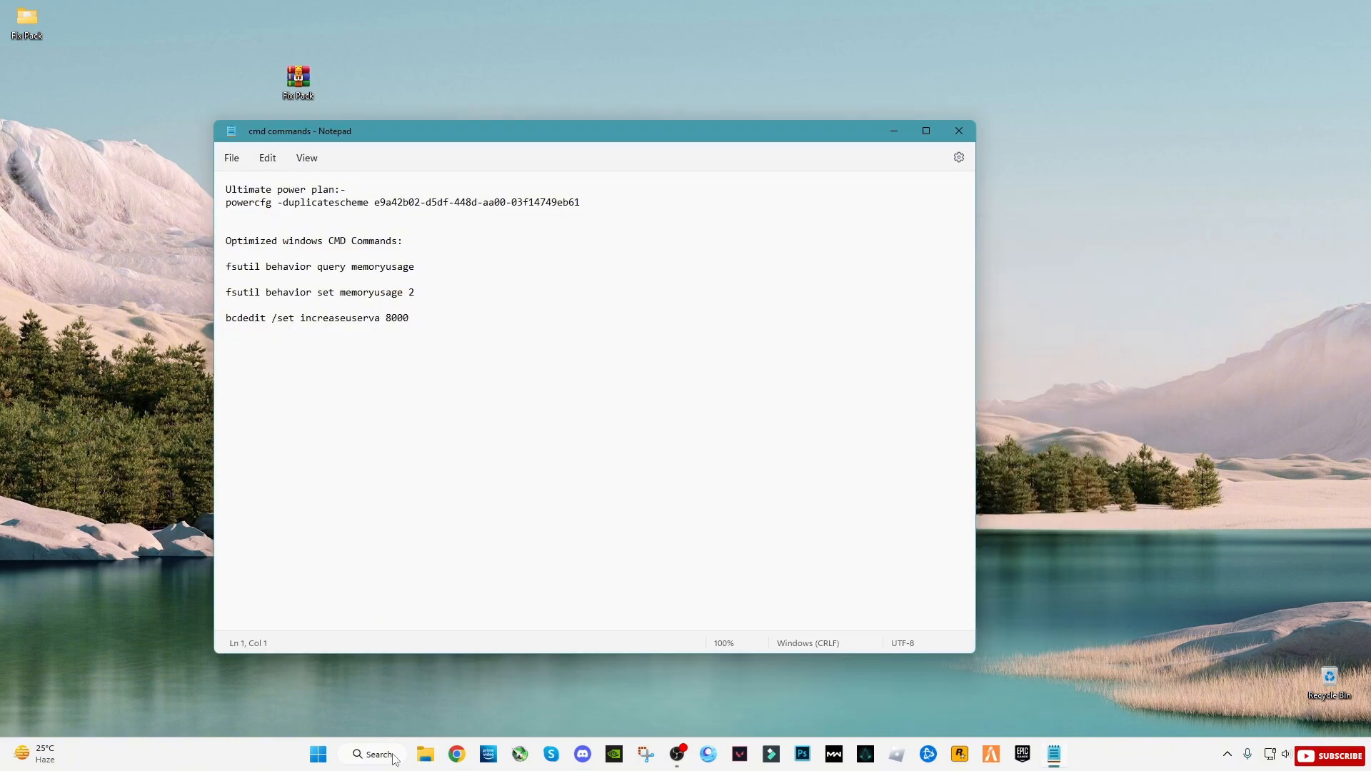
{"action": "left_click", "coordinate": [371, 754]}
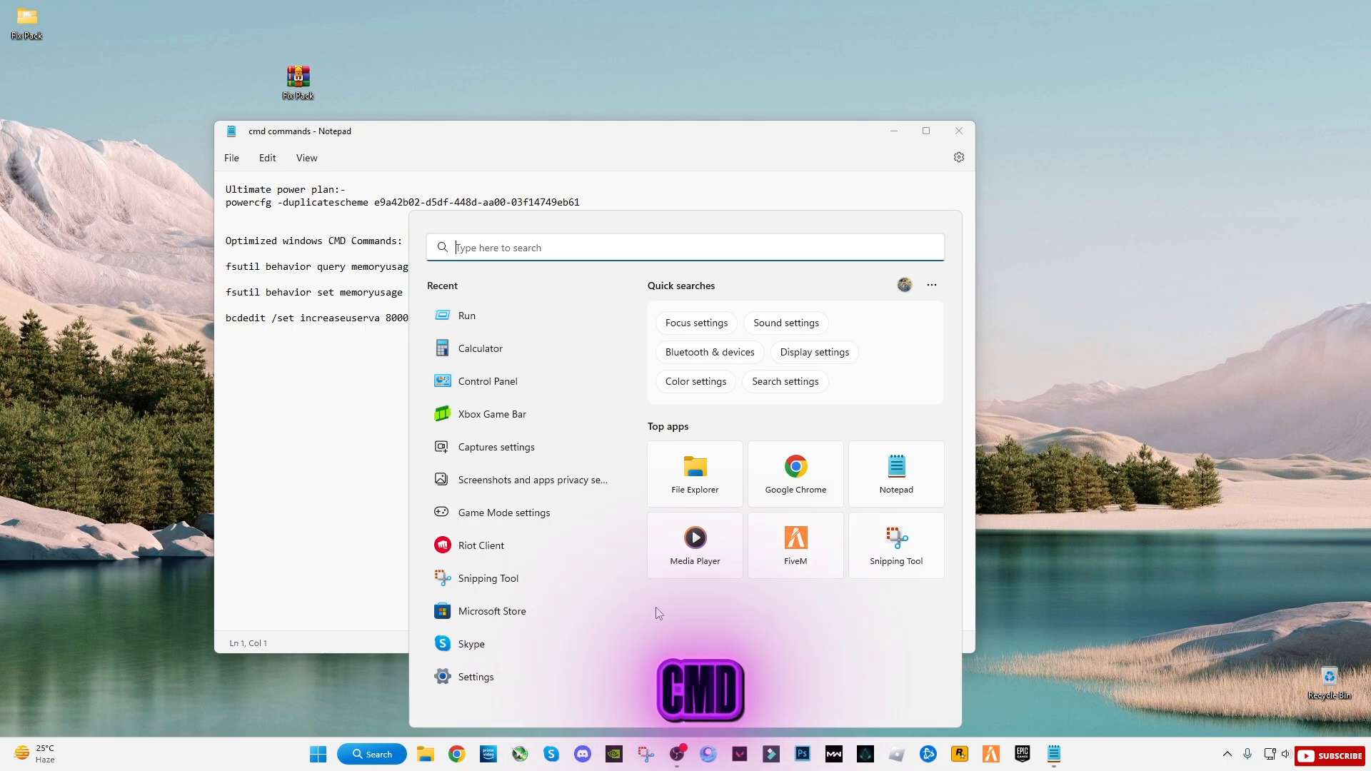
{"action": "type", "text": "cmd"}
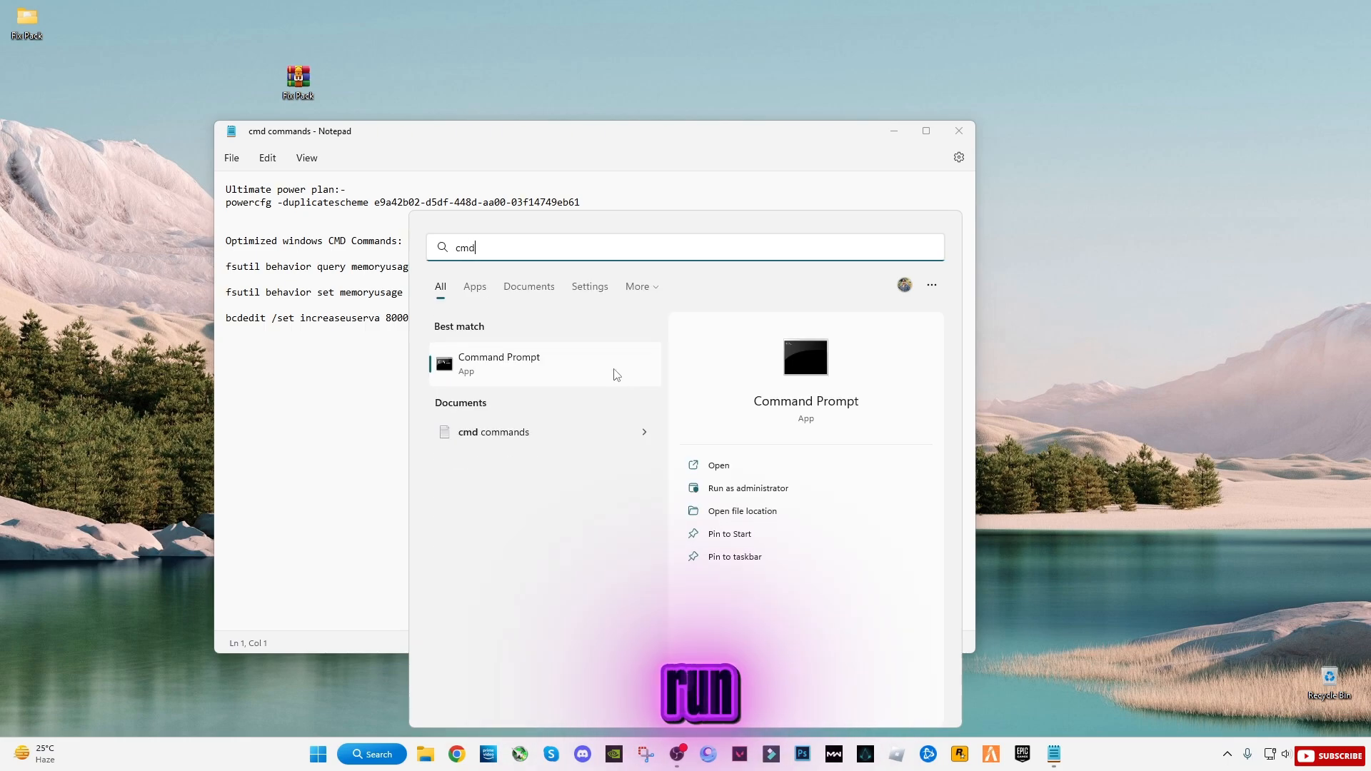
{"action": "right_click", "coordinate": [498, 363]}
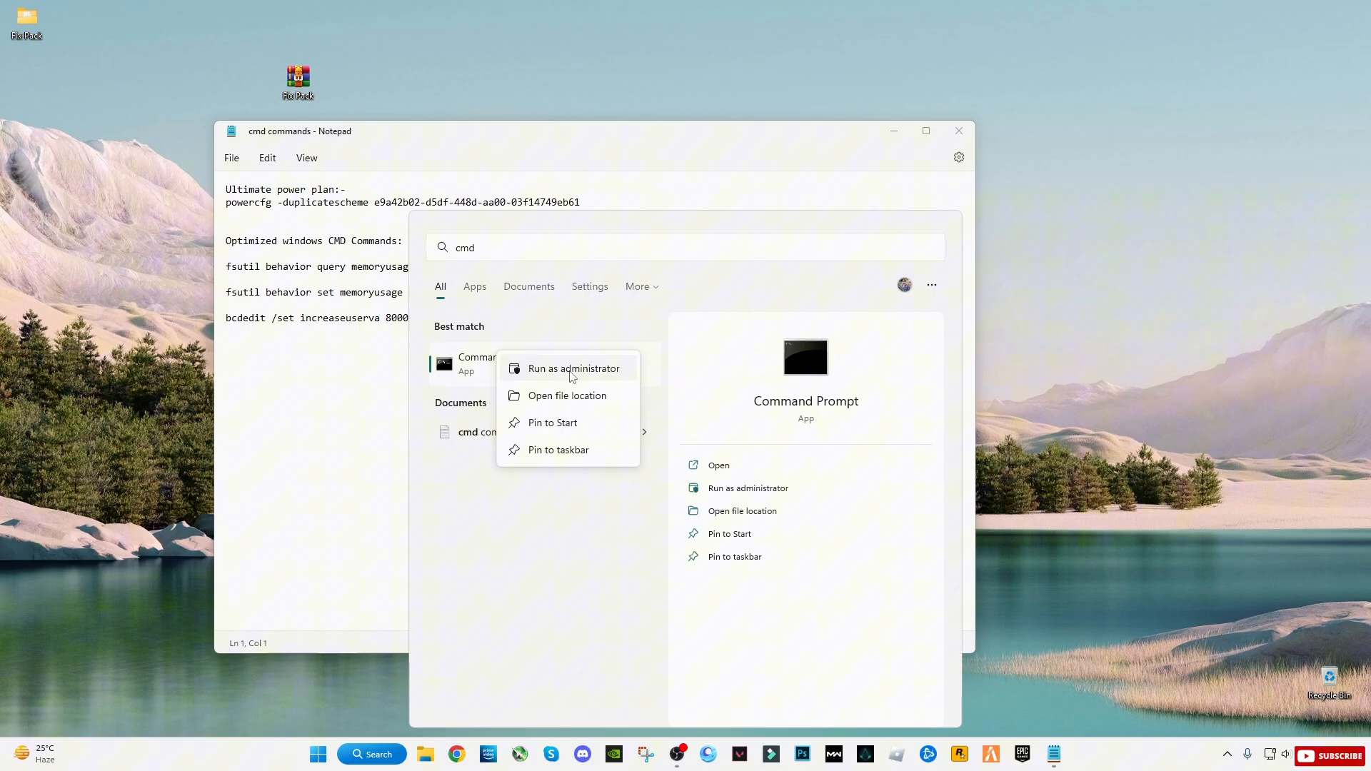
{"action": "left_click", "coordinate": [573, 367]}
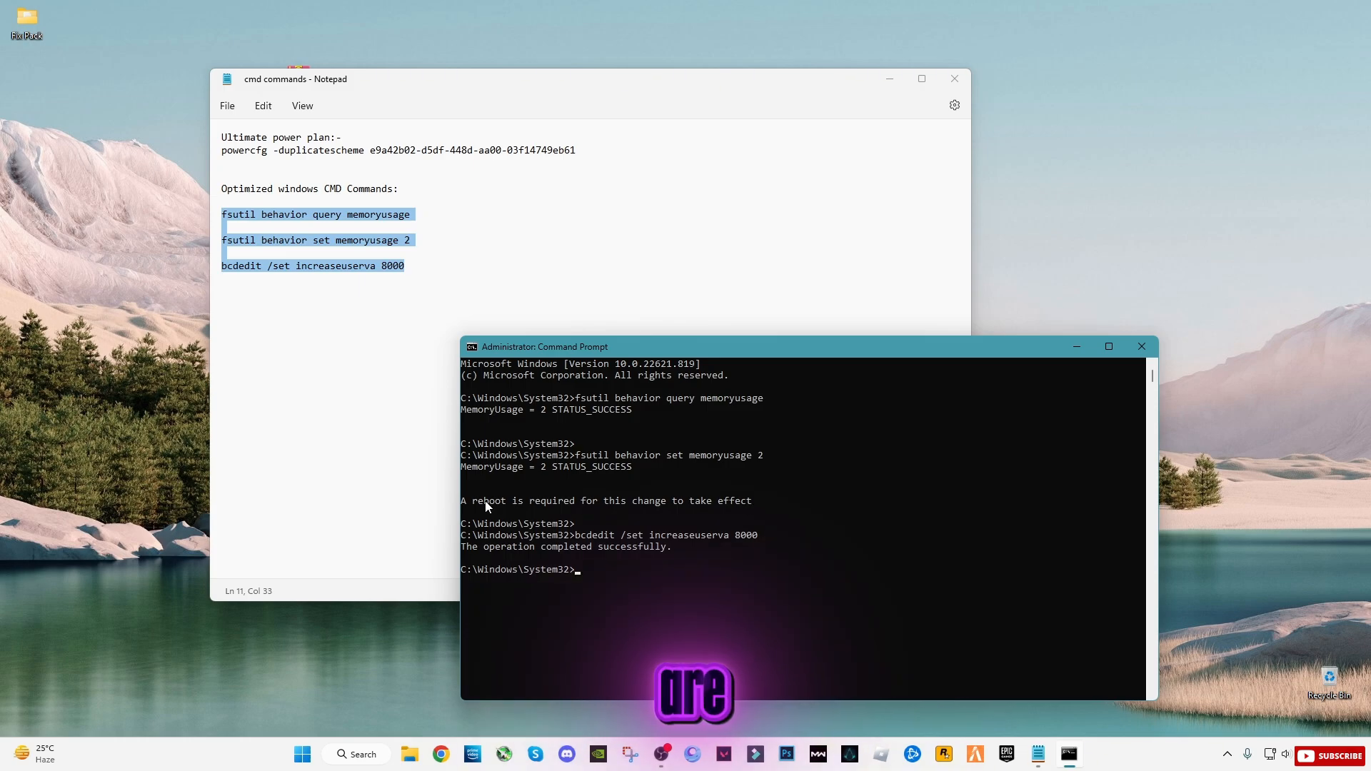
{"action": "mouse_move", "coordinate": [697, 512]}
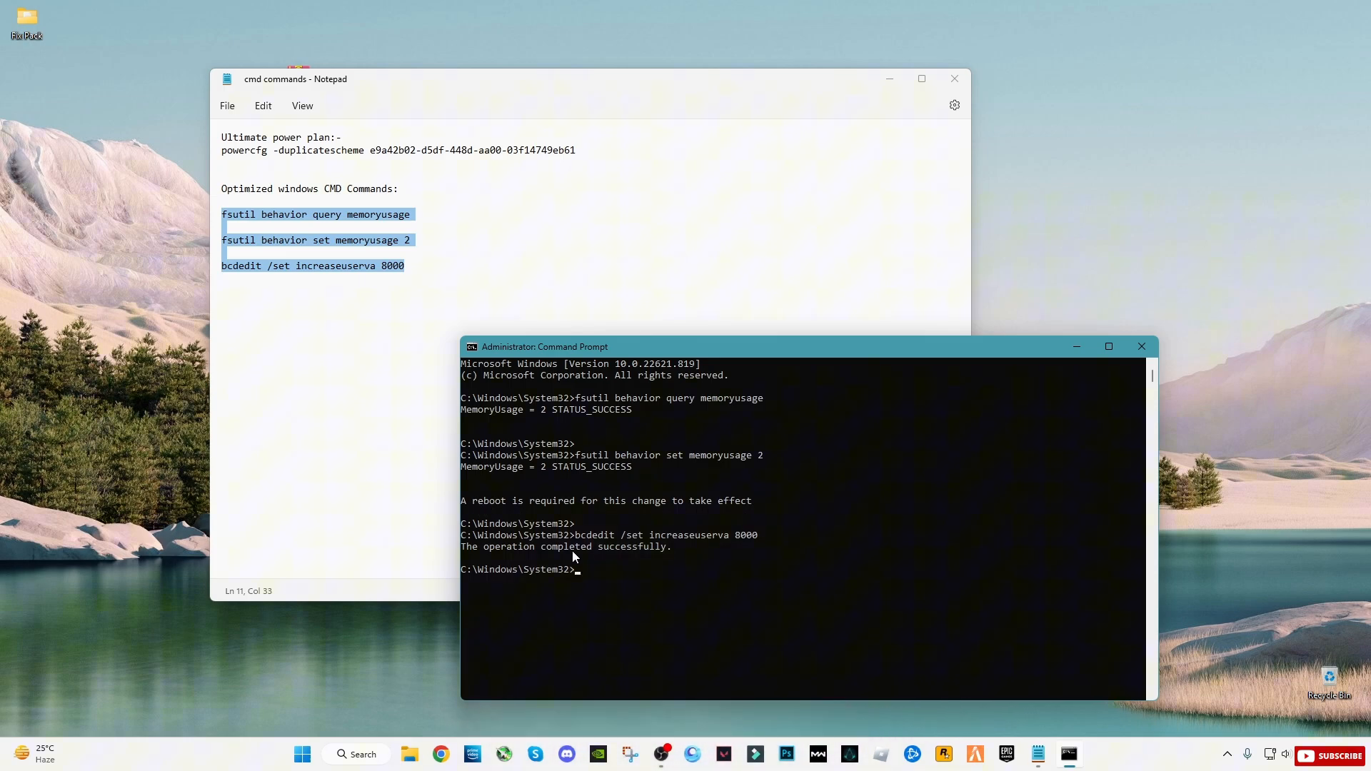
{"action": "mouse_move", "coordinate": [621, 585]}
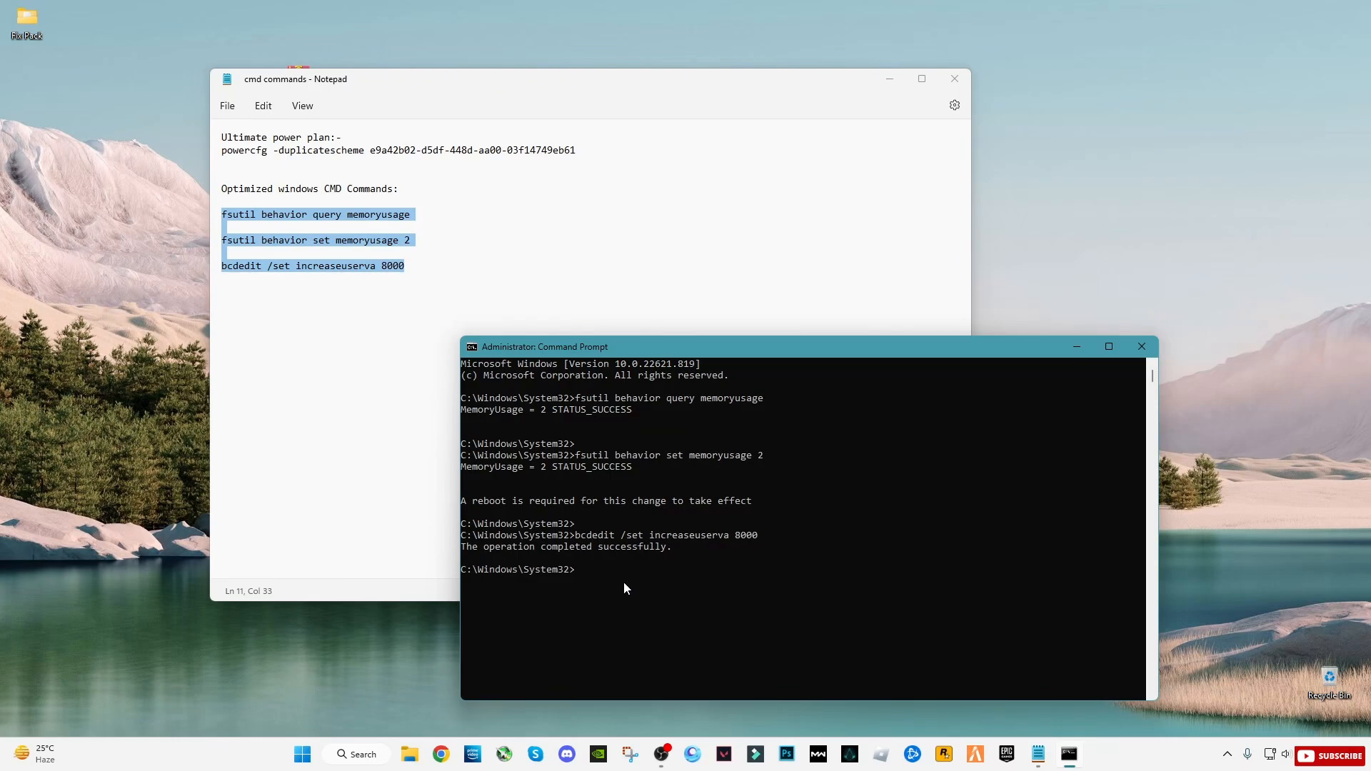
- Apply memoryusage 2 and increaseuserva 8000, then close Command Prompt and the notes
{"action": "type", "text": "E"}
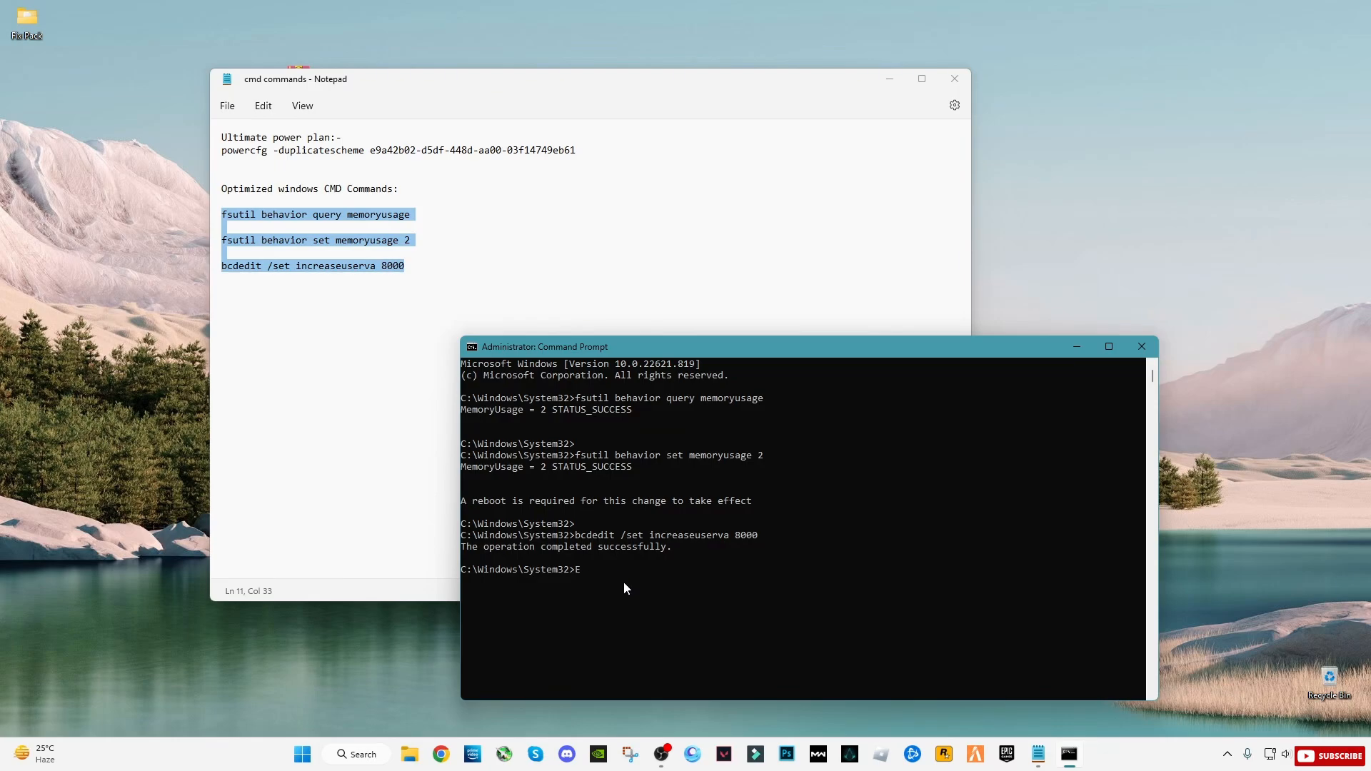
{"action": "left_click", "coordinate": [1141, 346]}
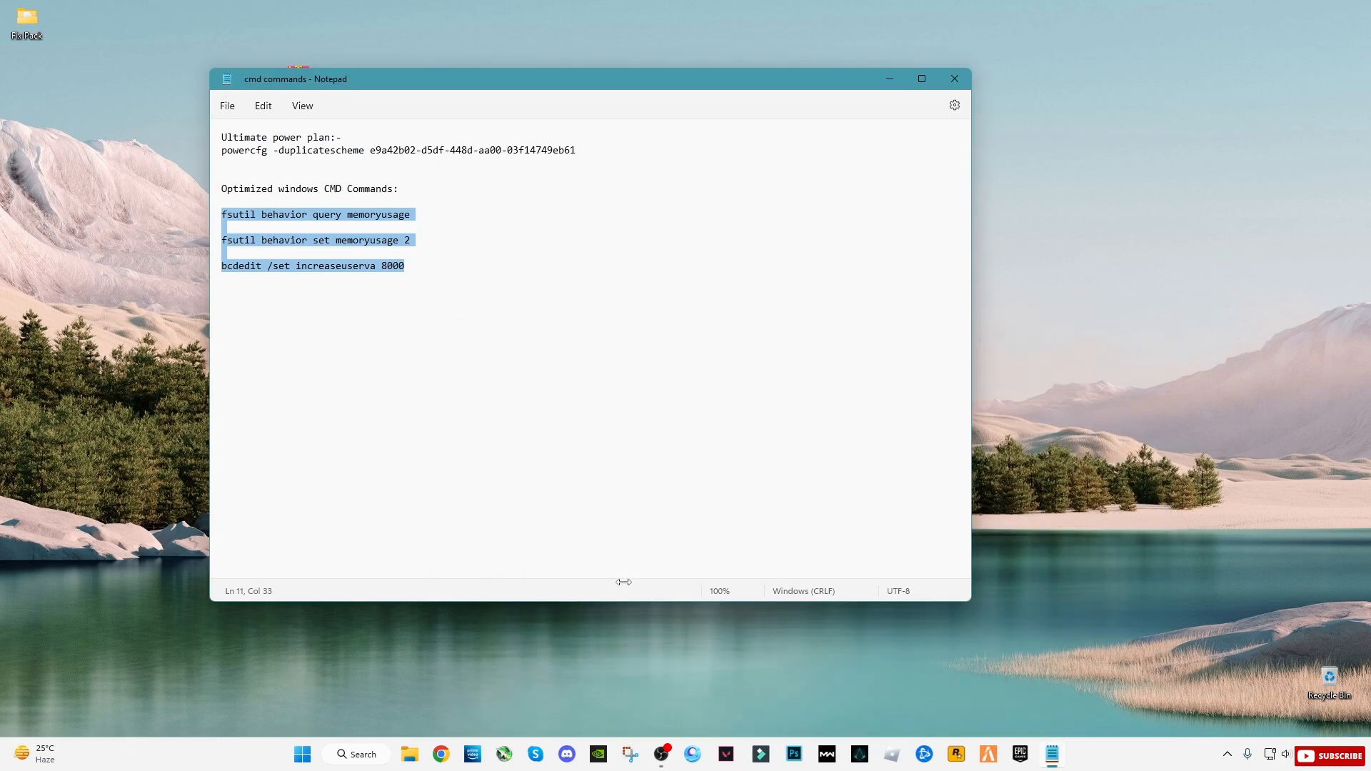
{"action": "left_click", "coordinate": [953, 79]}
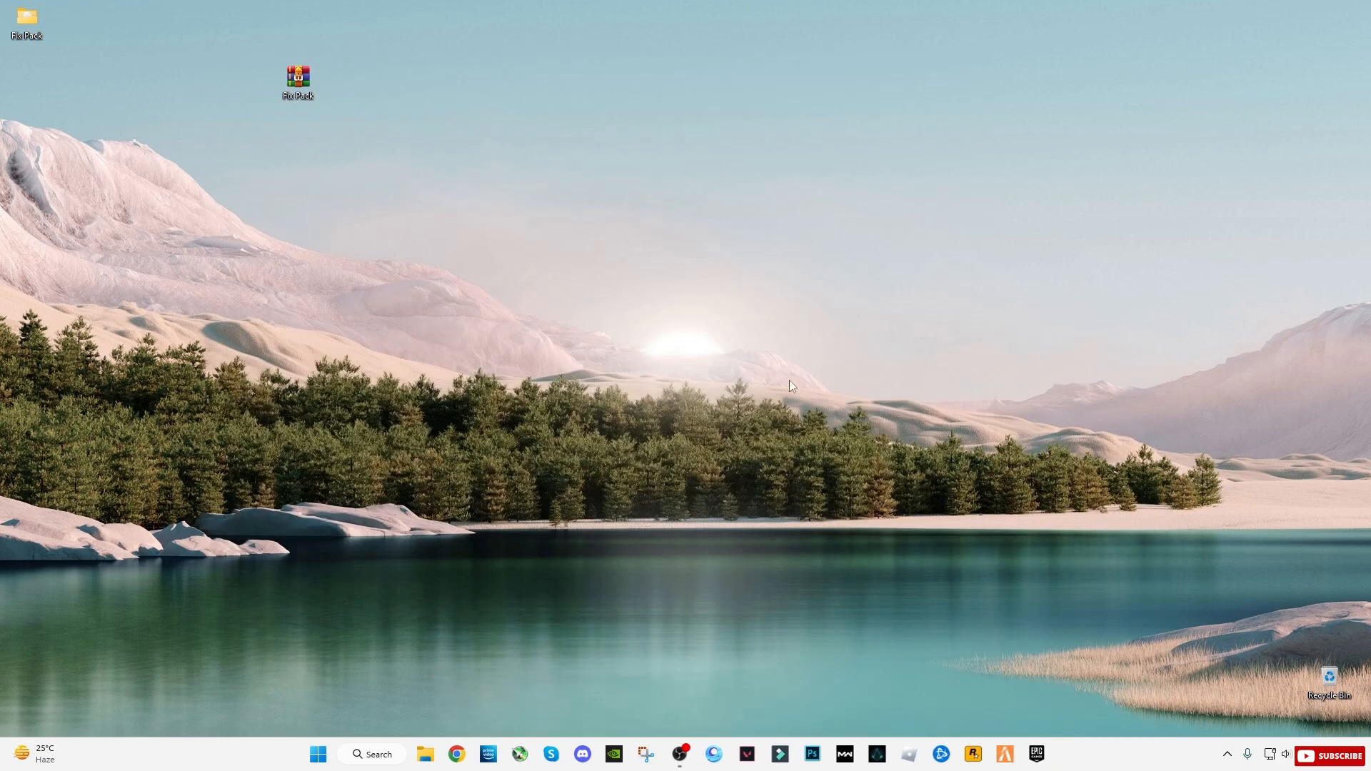
- Launch FiveM and browse its Graphics settings, including DirectX 11 and VSync off
{"action": "left_click", "coordinate": [317, 754]}
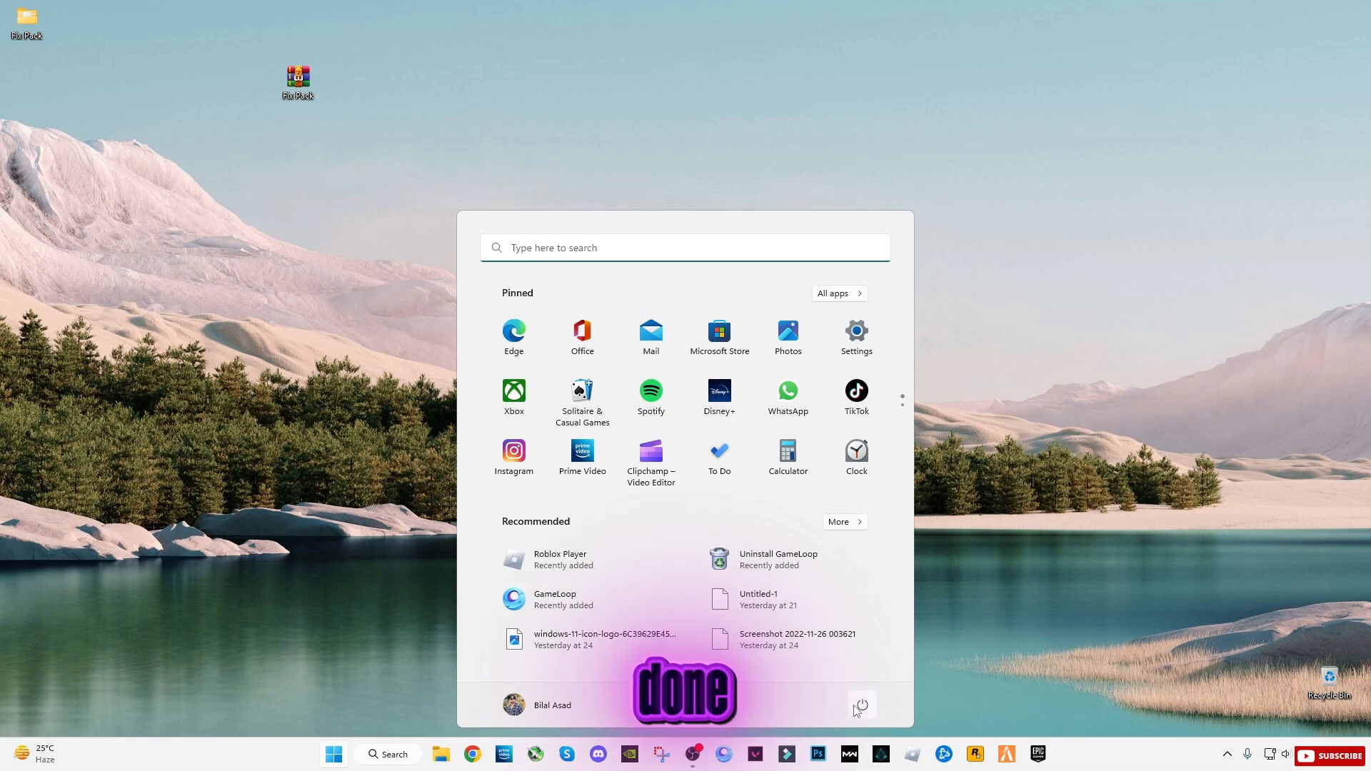
{"action": "left_click", "coordinate": [861, 704]}
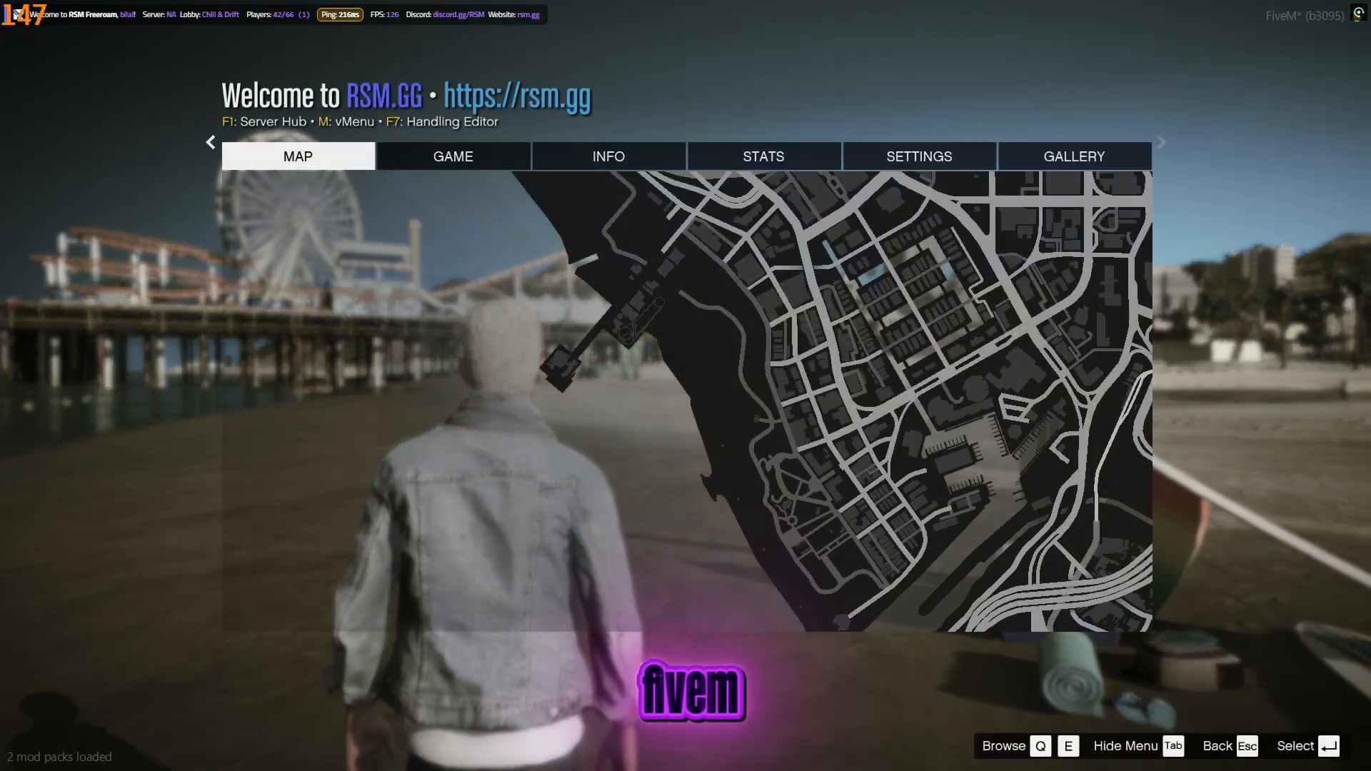
{"action": "left_click", "coordinate": [917, 156]}
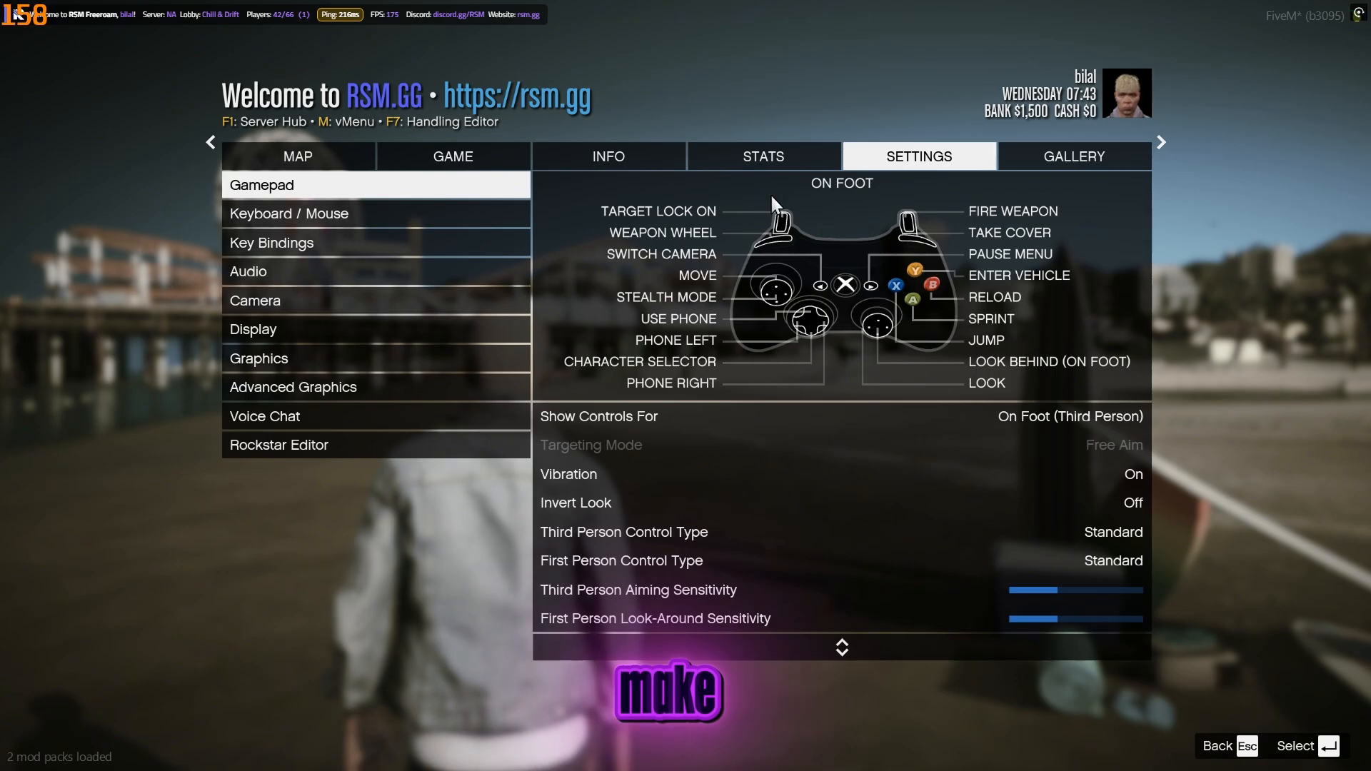
{"action": "left_click", "coordinate": [258, 357]}
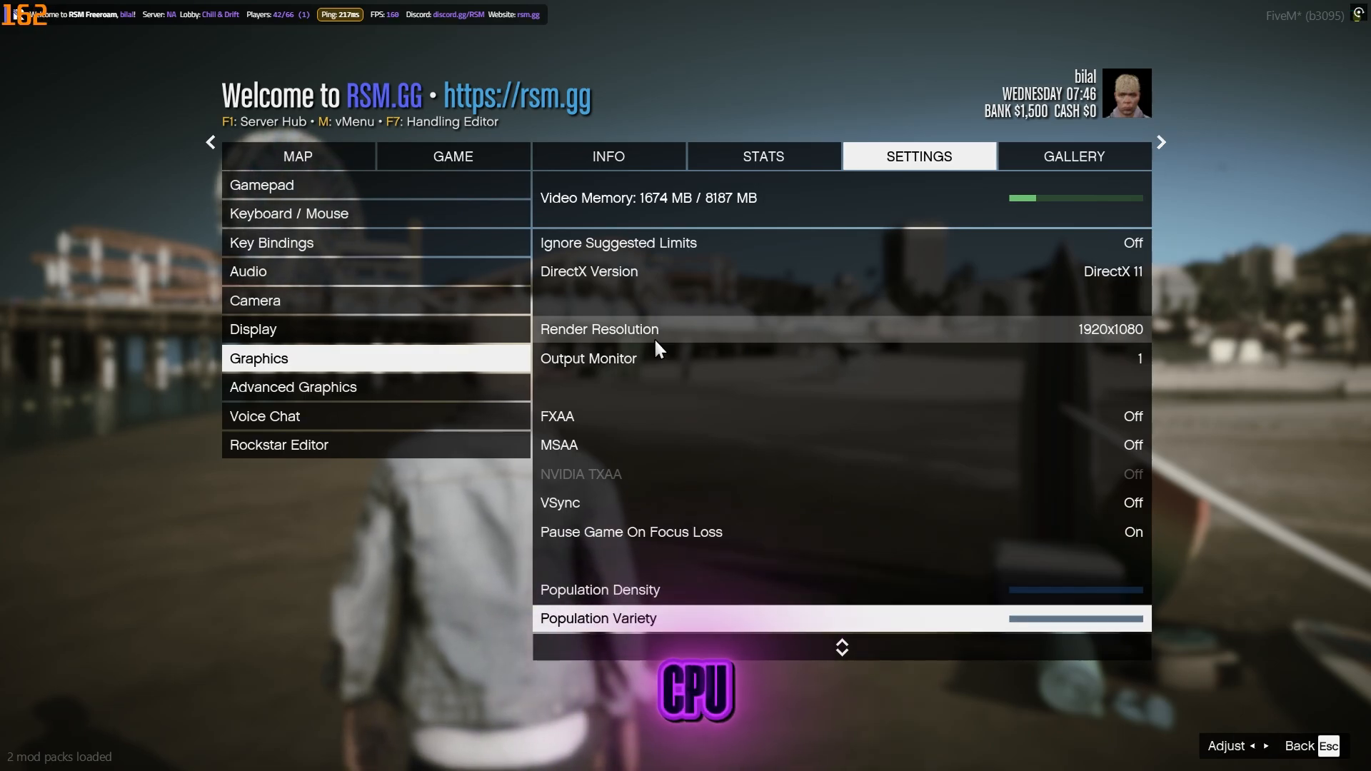
{"action": "scroll", "scroll_direction": "down", "scroll_amount": 3}
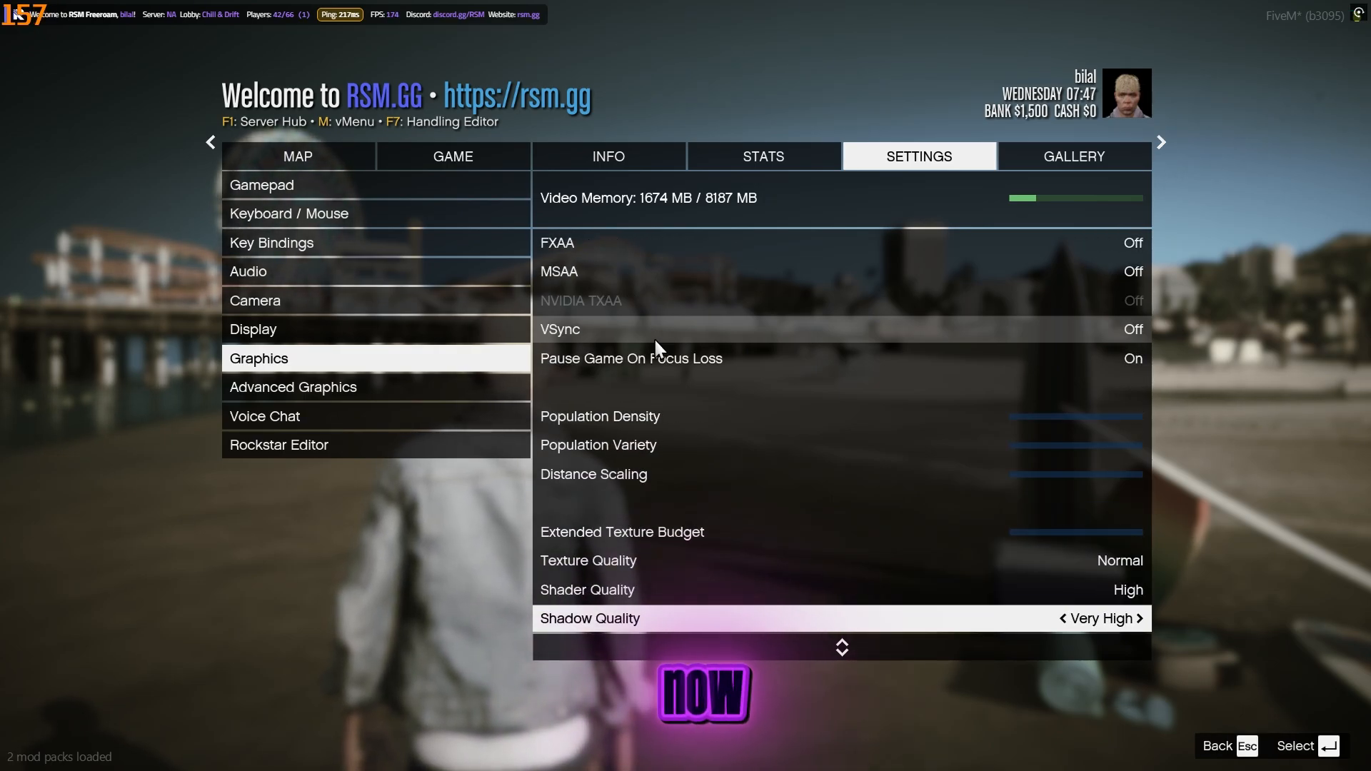
{"action": "scroll", "scroll_direction": "down", "scroll_amount": 3}
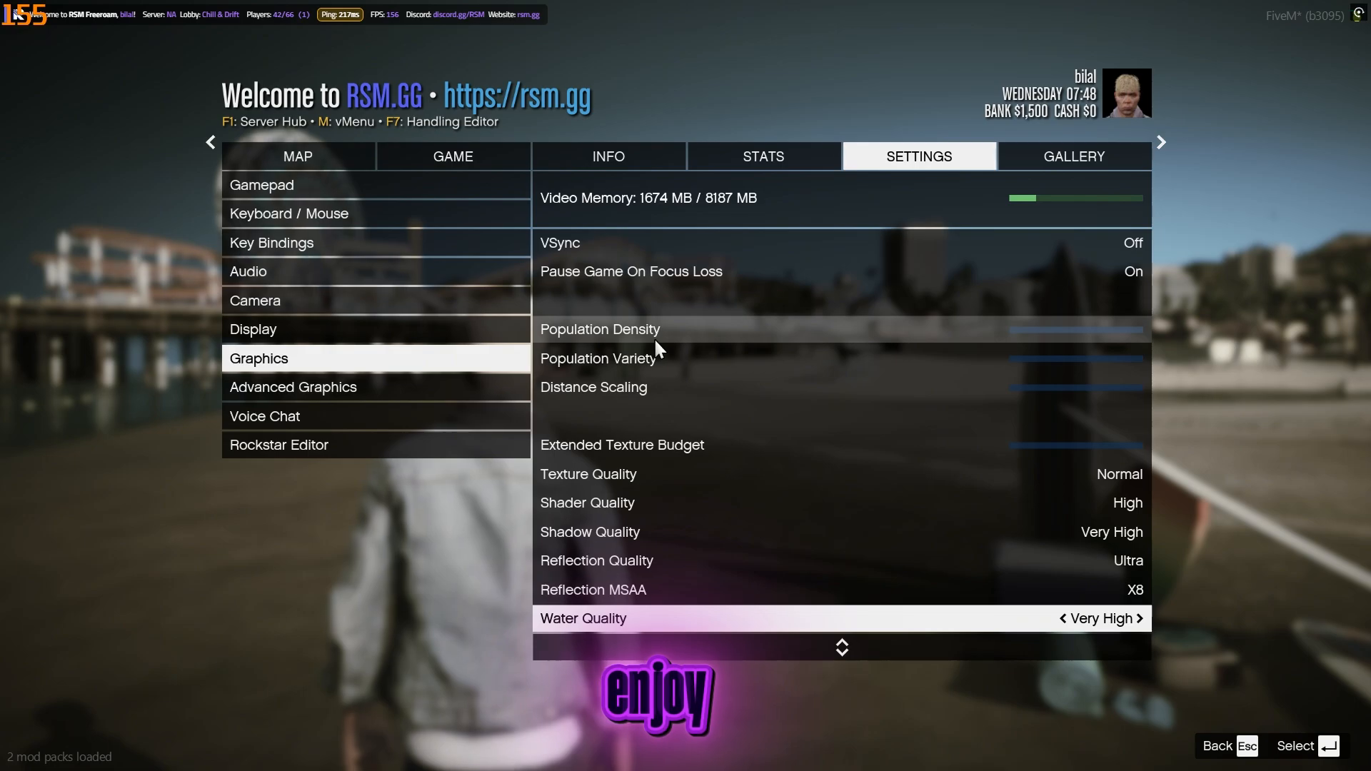
{"action": "scroll", "scroll_direction": "down", "scroll_amount": 3}
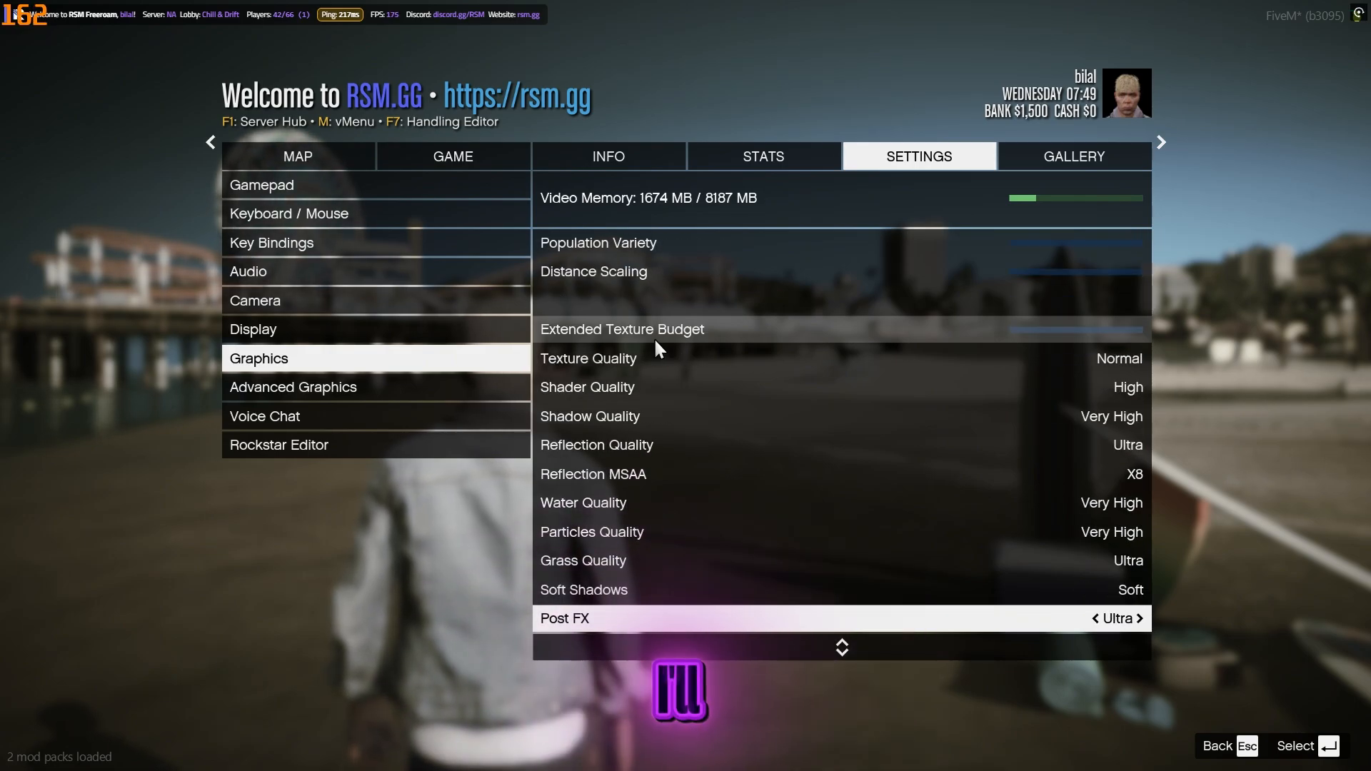